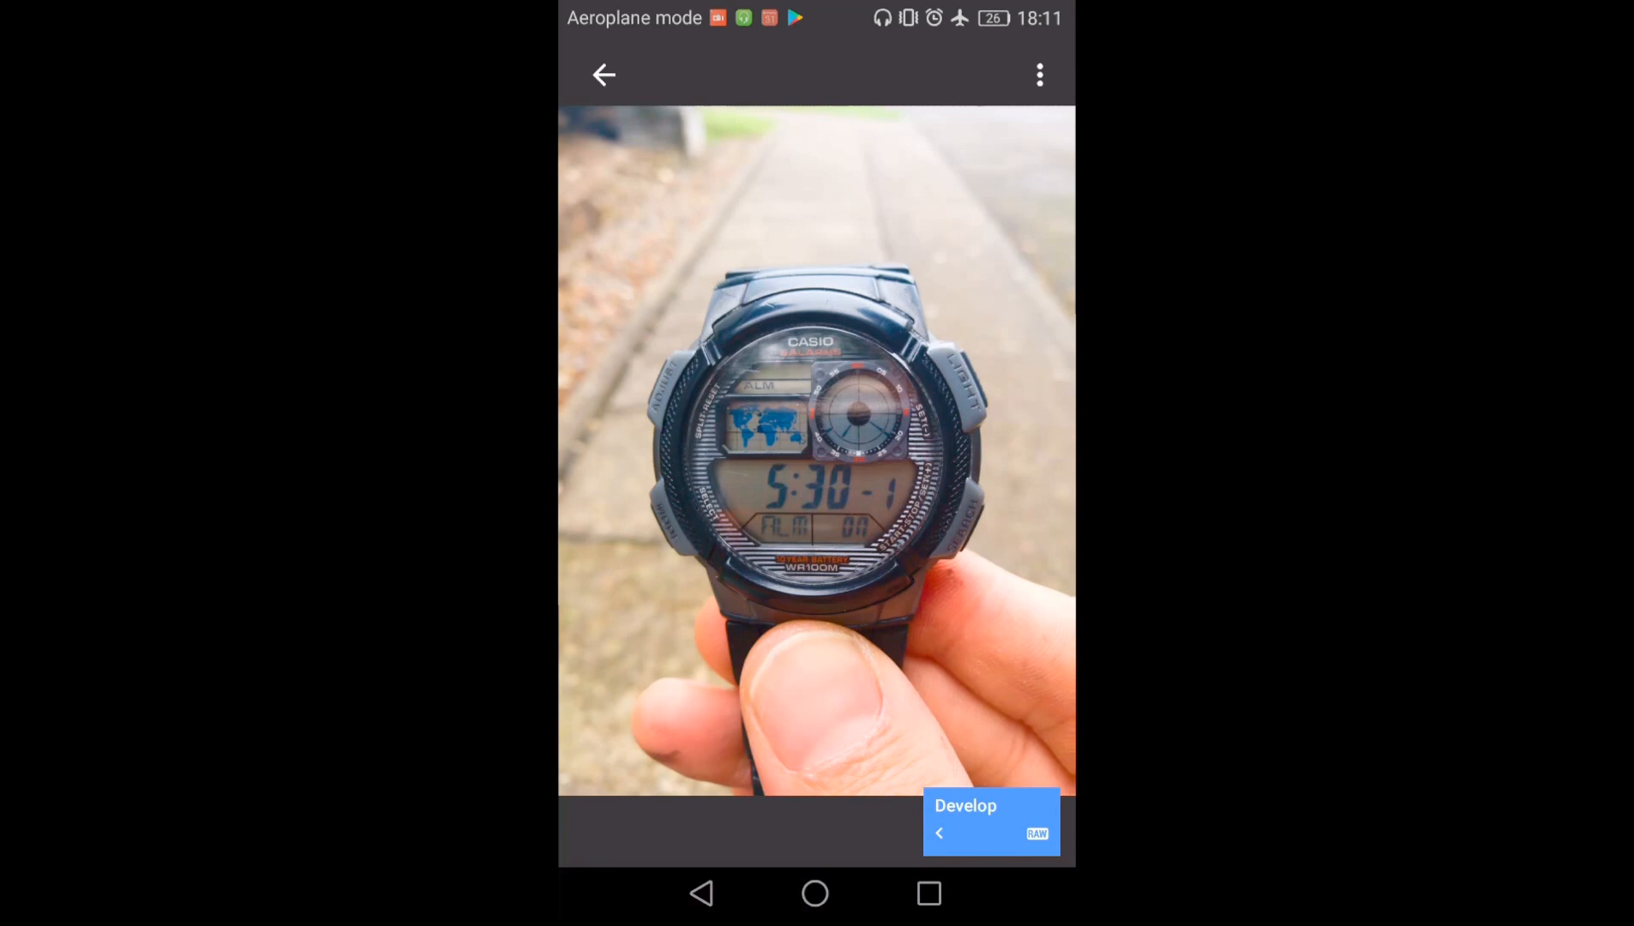
# Leave the edit stack and return to the watch photo's main editing screen.
pyautogui.click(990, 820)
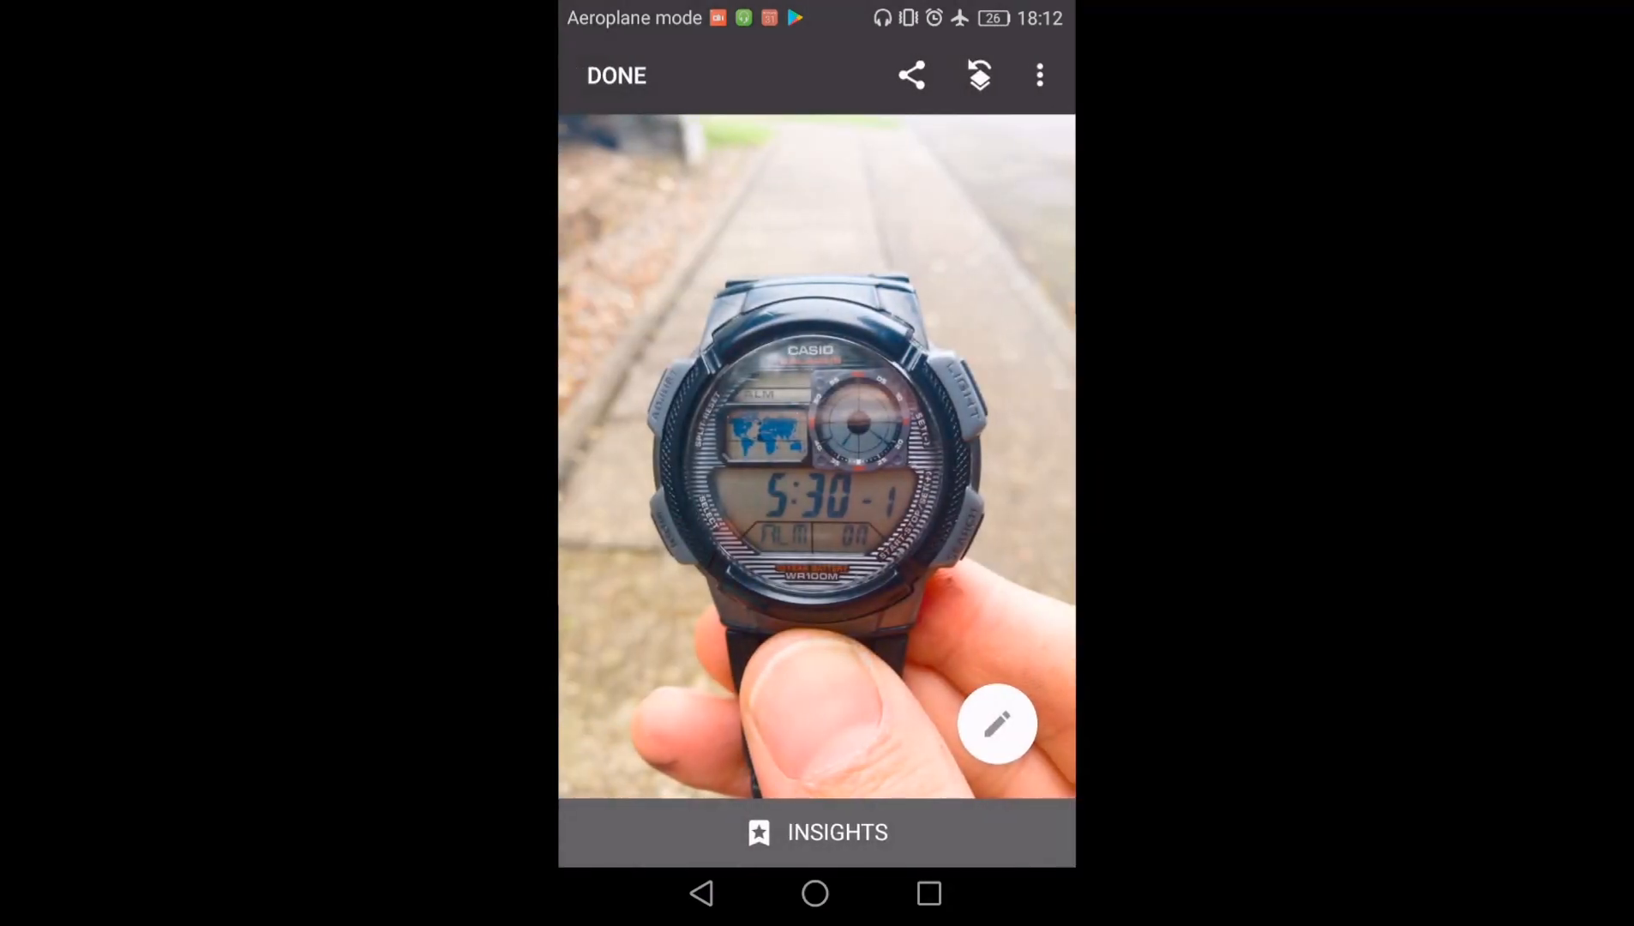
# Open Lens blur from the filters, blurring around the watch at Blur strength +100.
pyautogui.click(996, 723)
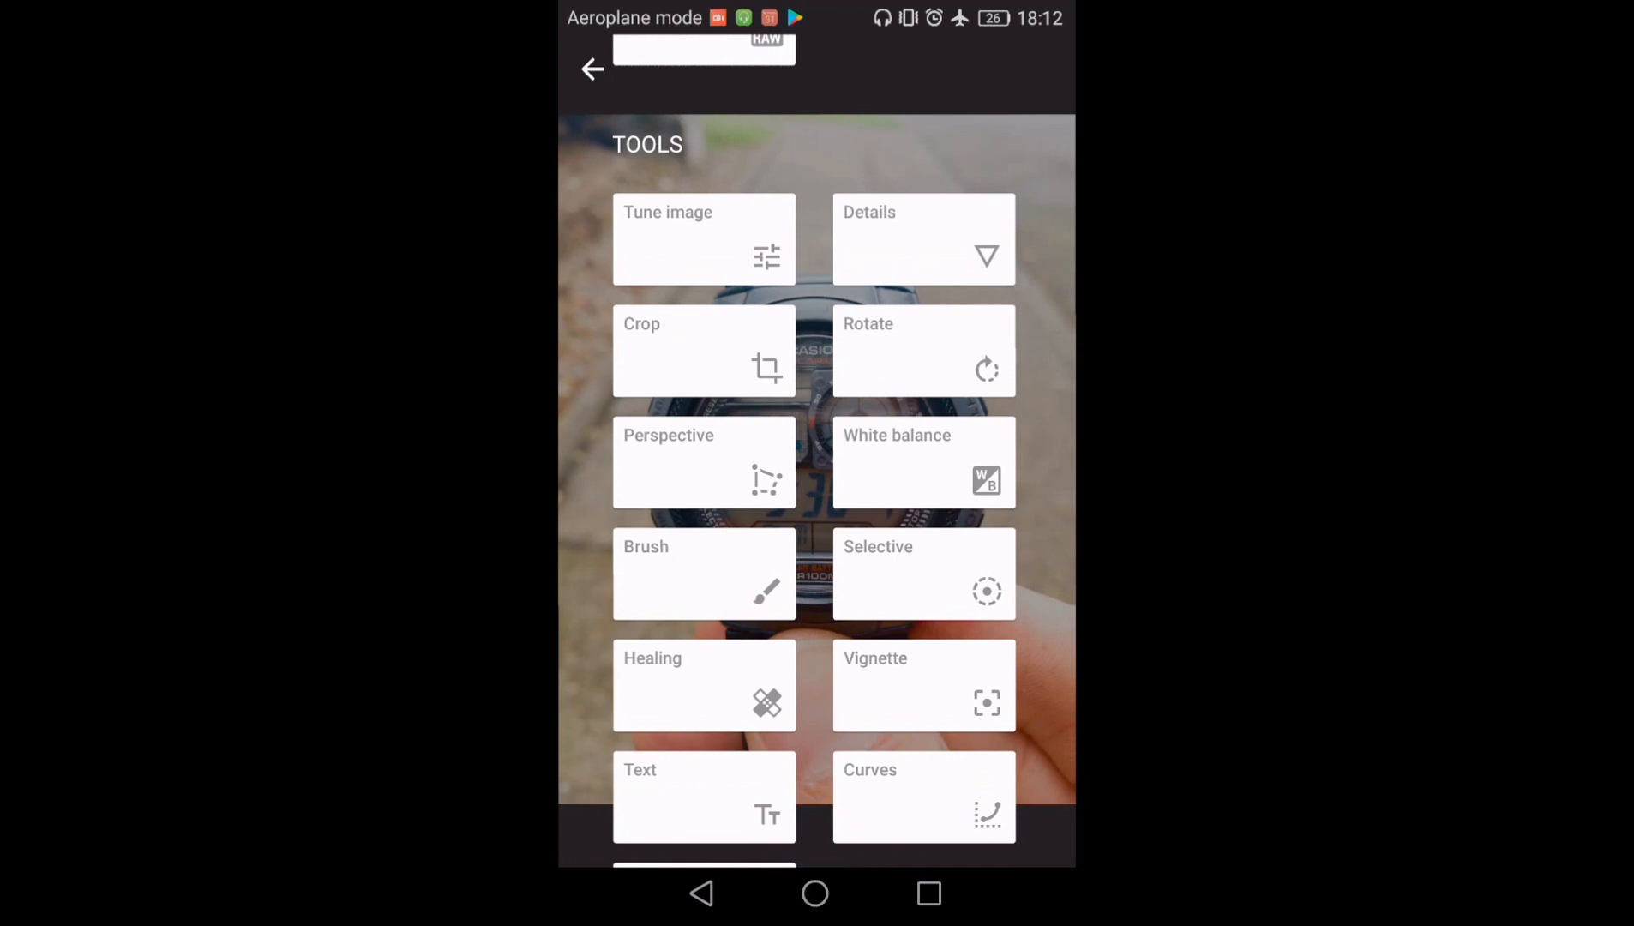
pyautogui.scroll(-3)
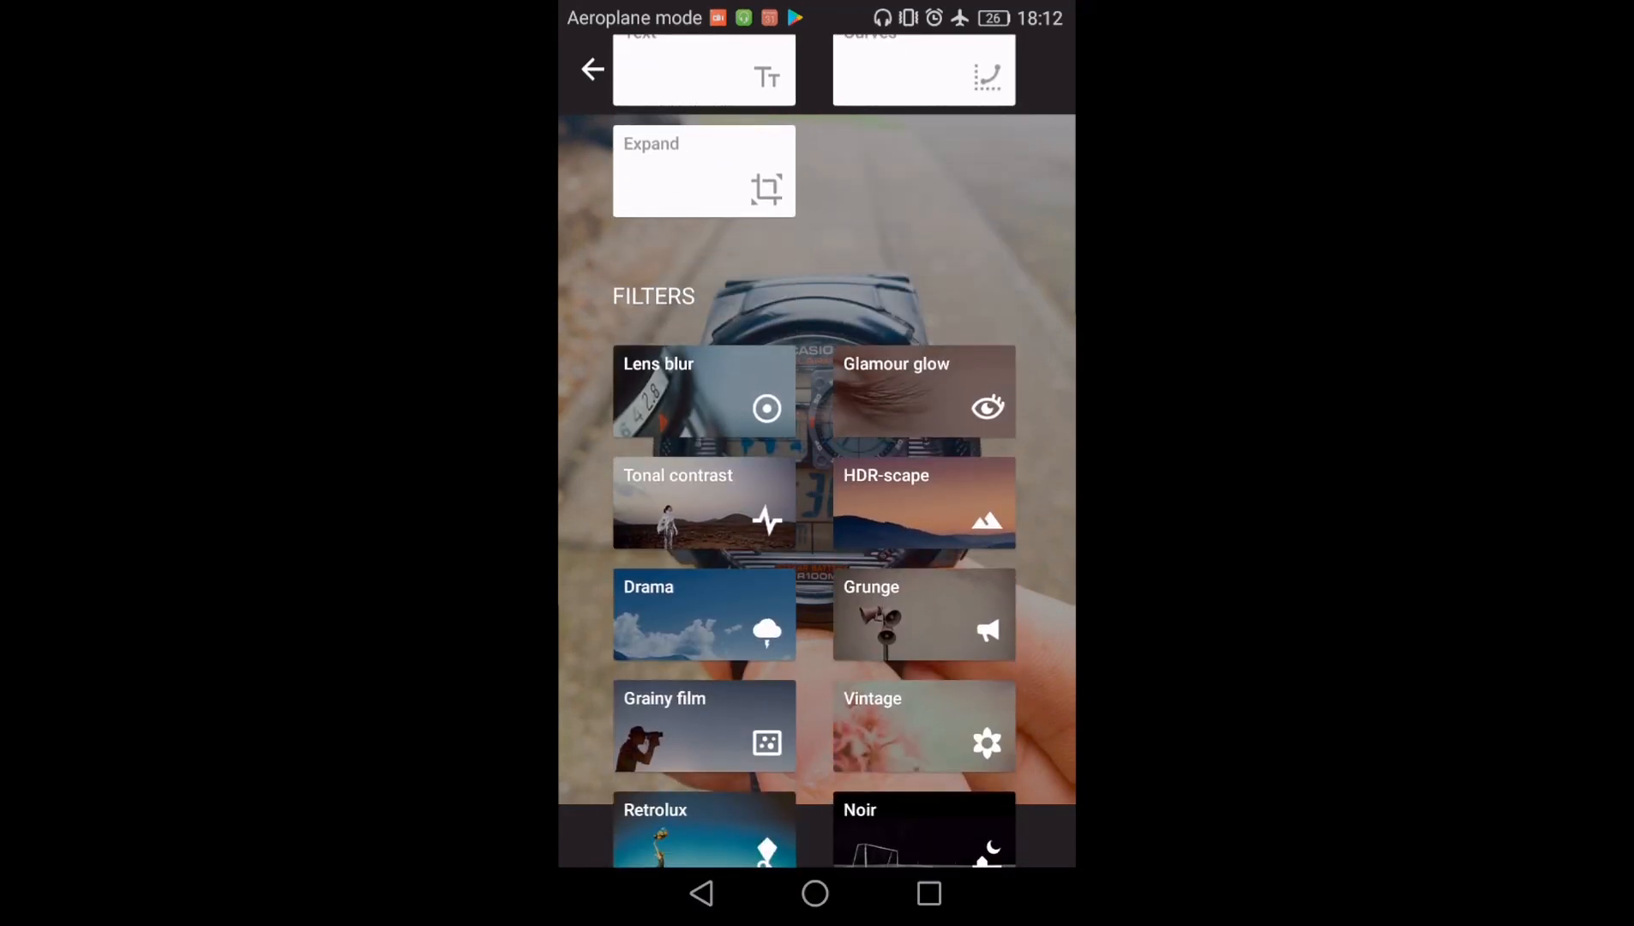
pyautogui.click(704, 391)
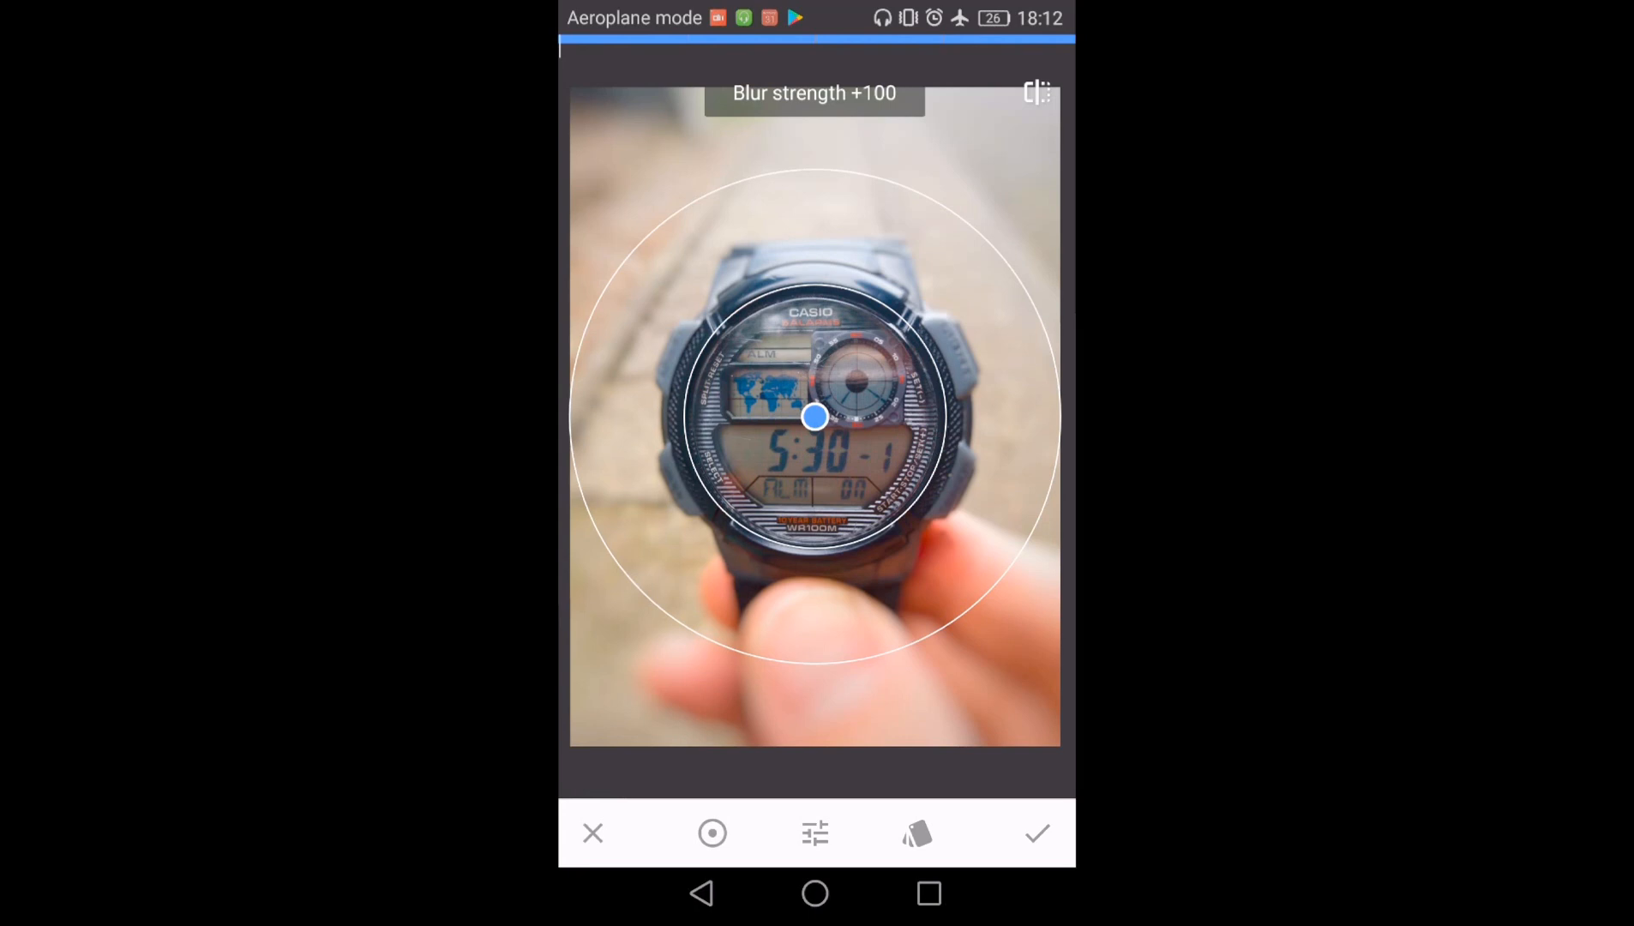
# Move the lens blur focus to the bottom-right corner and apply the blur.
pyautogui.moveTo(815, 417); pyautogui.dragTo(1015, 746)
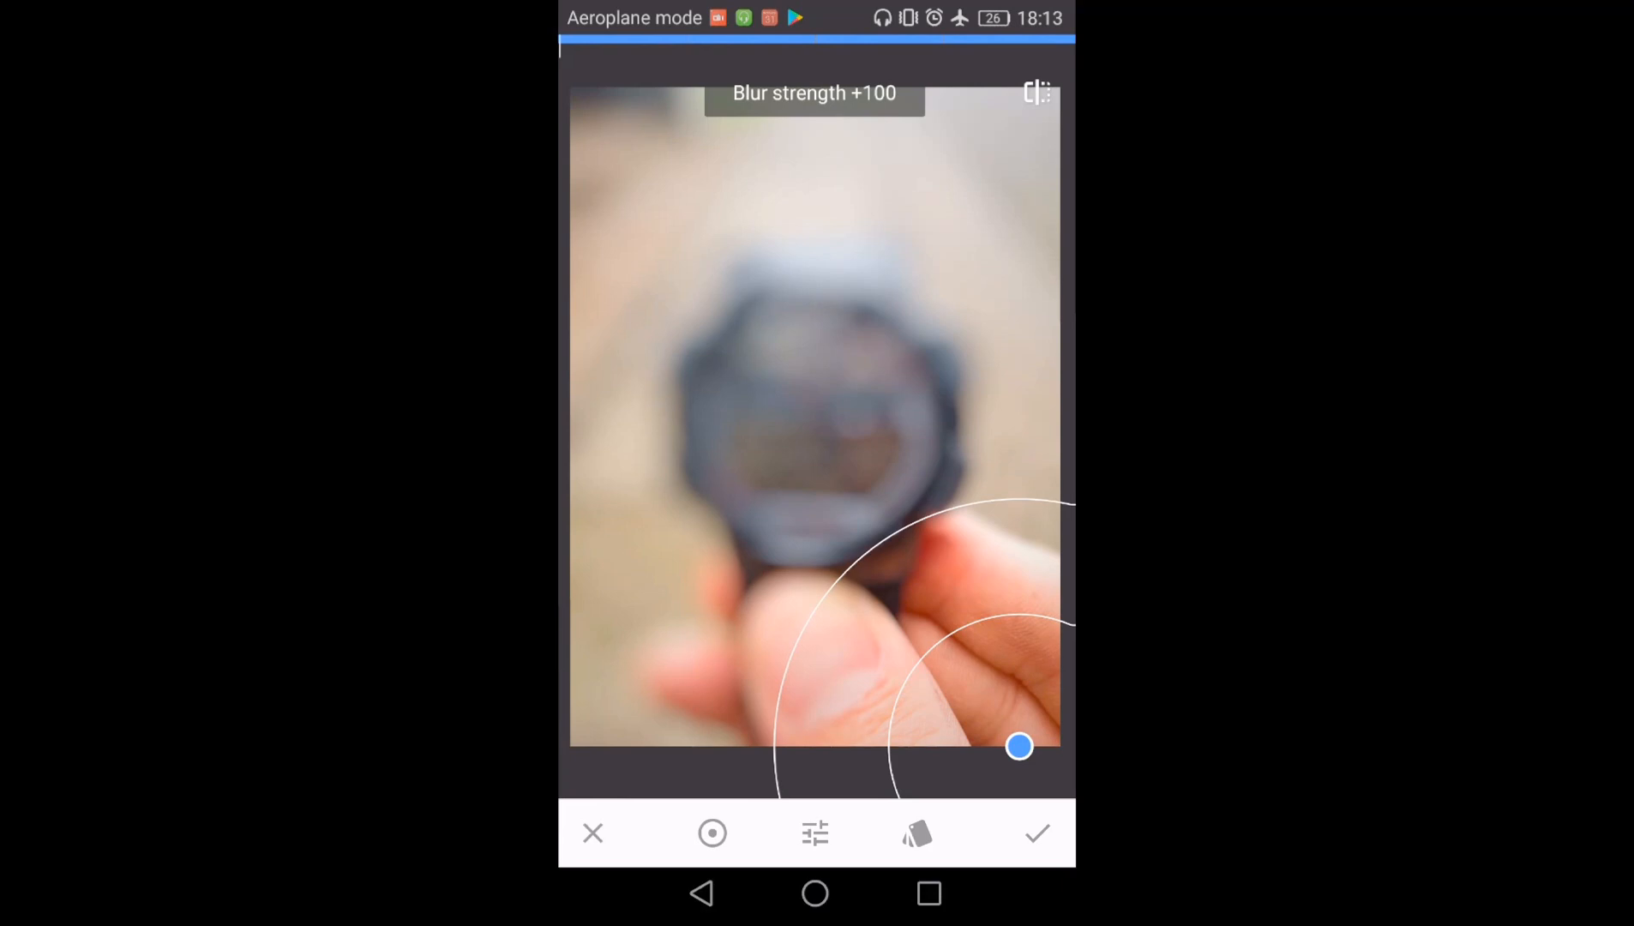
pyautogui.click(1036, 833)
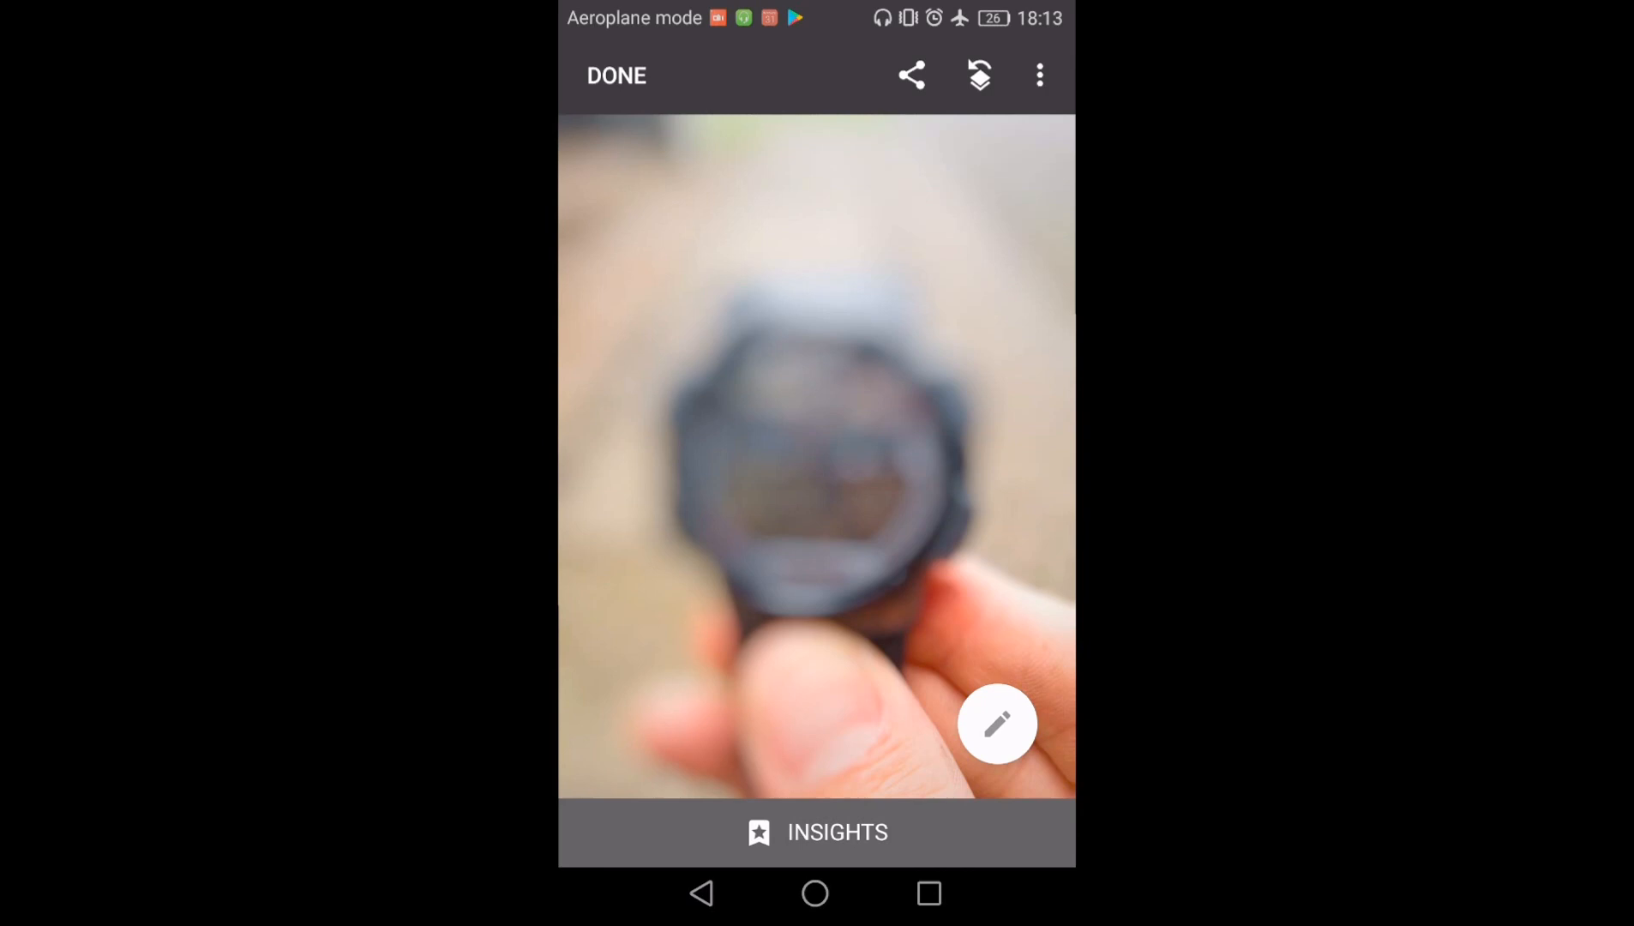
# Open the Lens blur edit from View edits in brush masking mode.
pyautogui.click(1039, 75)
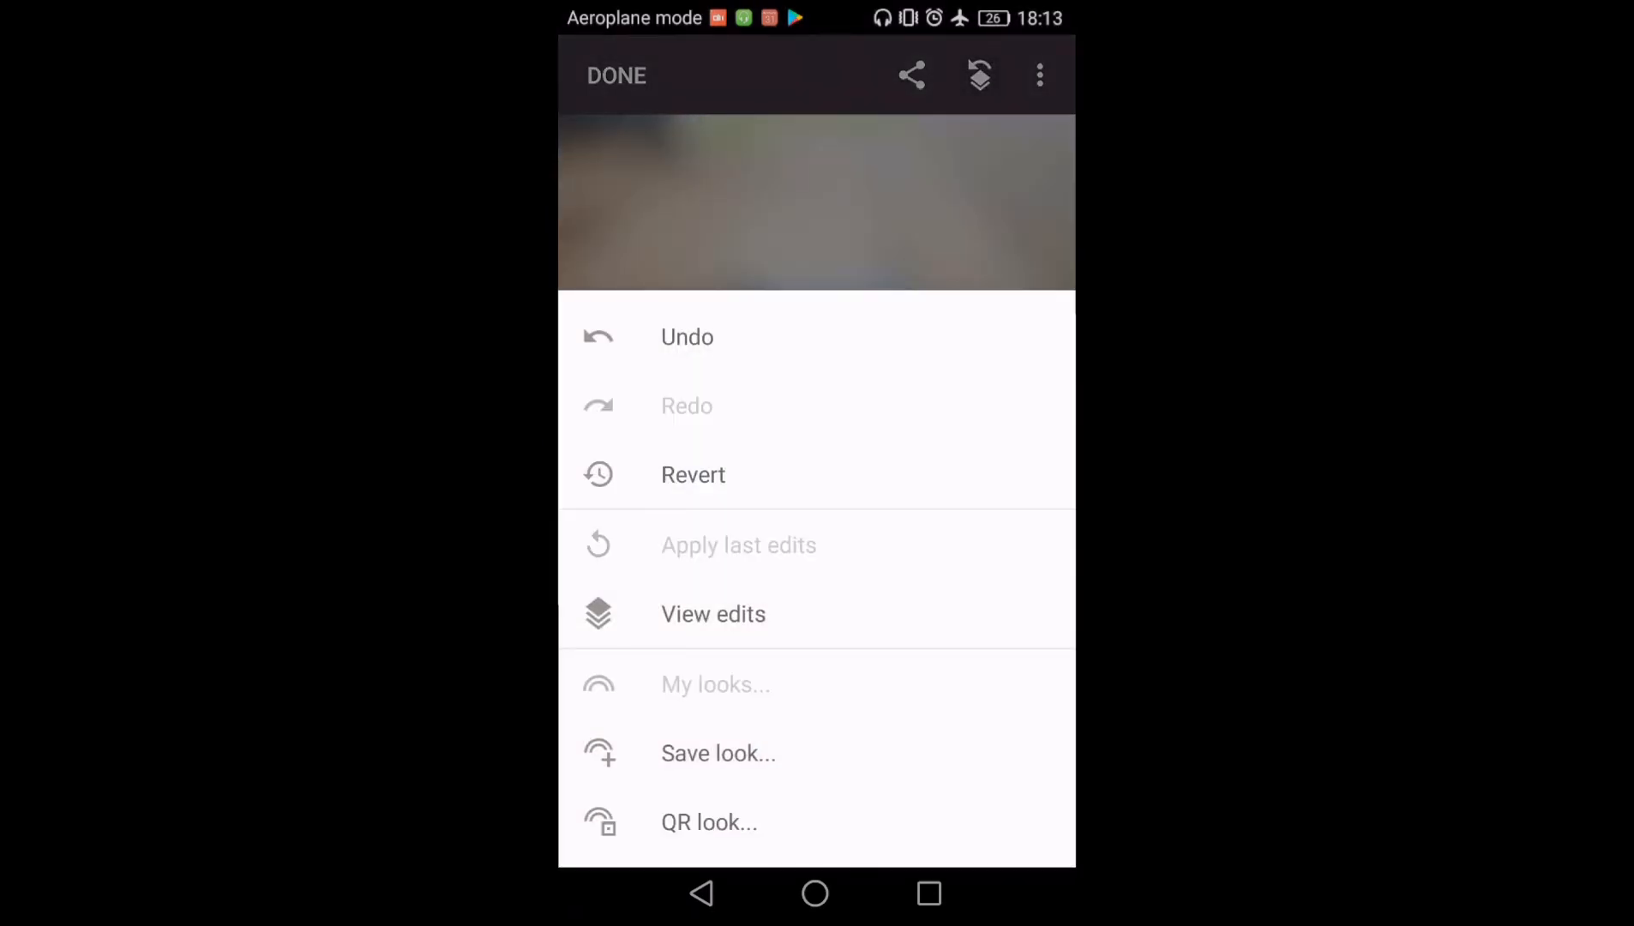
pyautogui.click(713, 613)
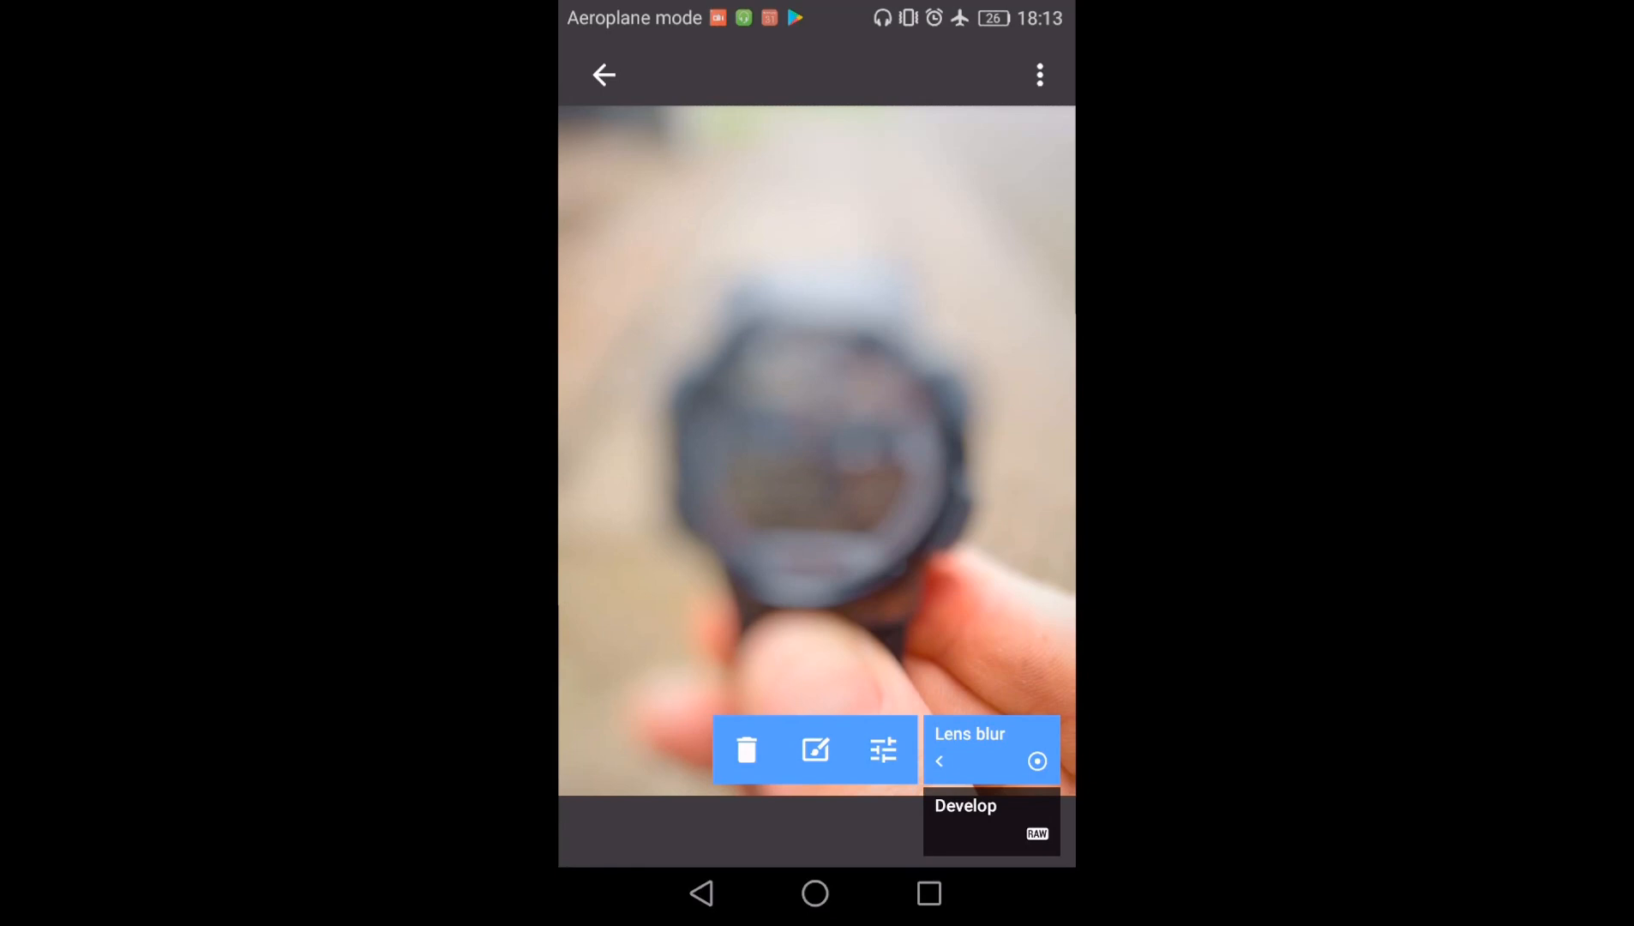
pyautogui.click(969, 746)
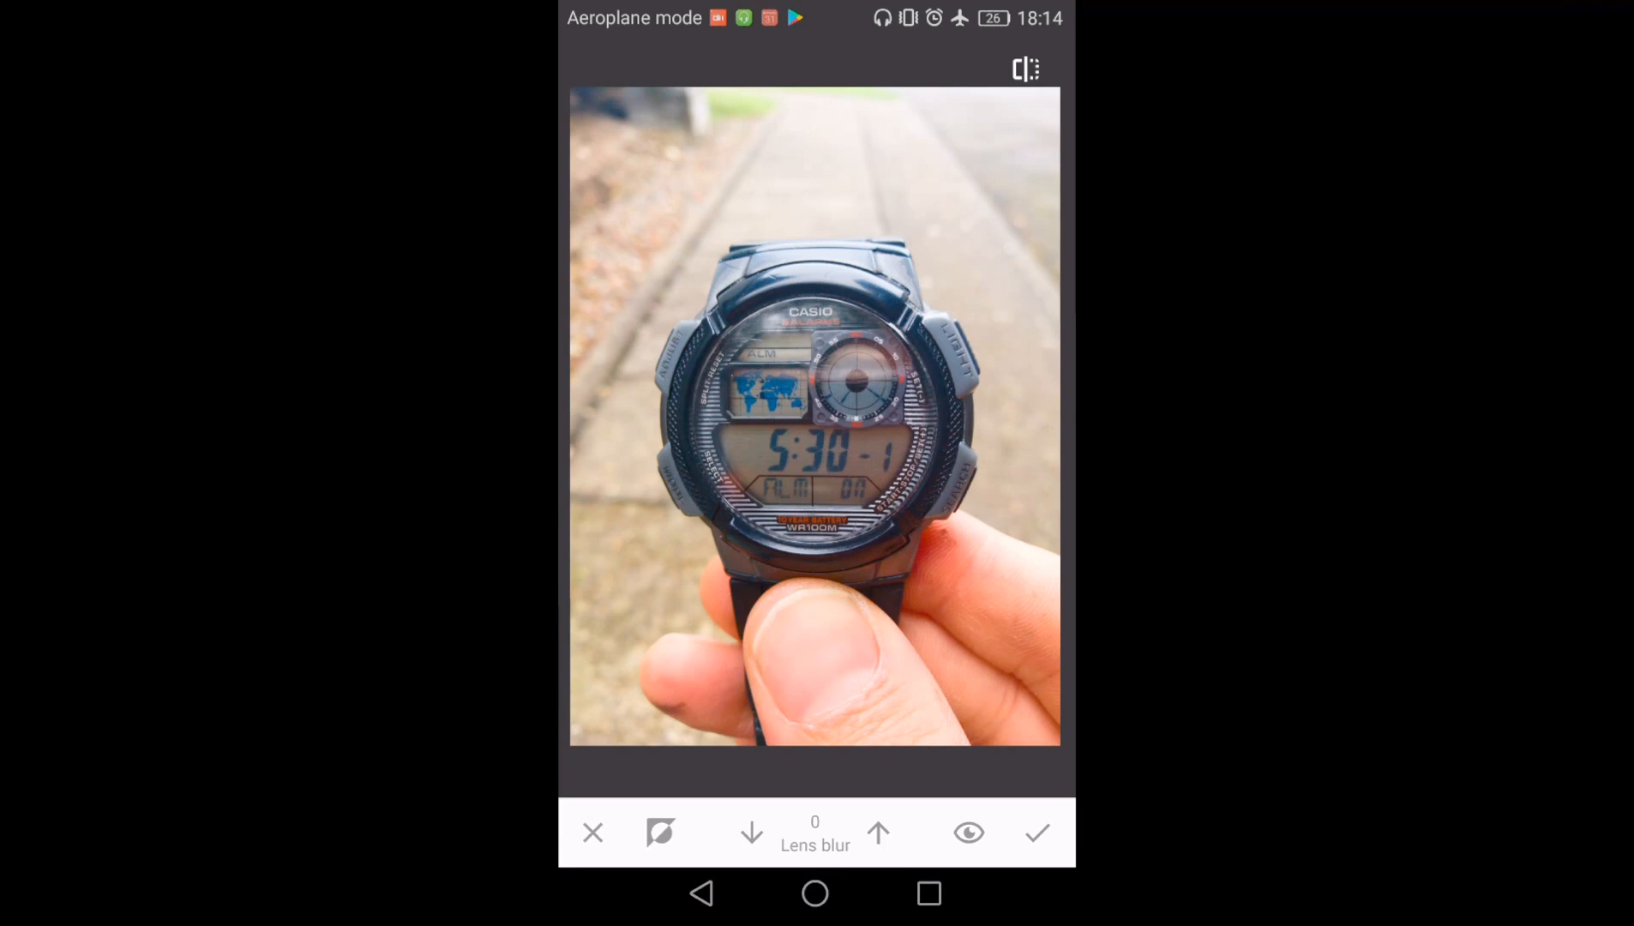
# Paint the lens blur onto the background at strength 75, showing the mask, and apply.
pyautogui.click(878, 833)
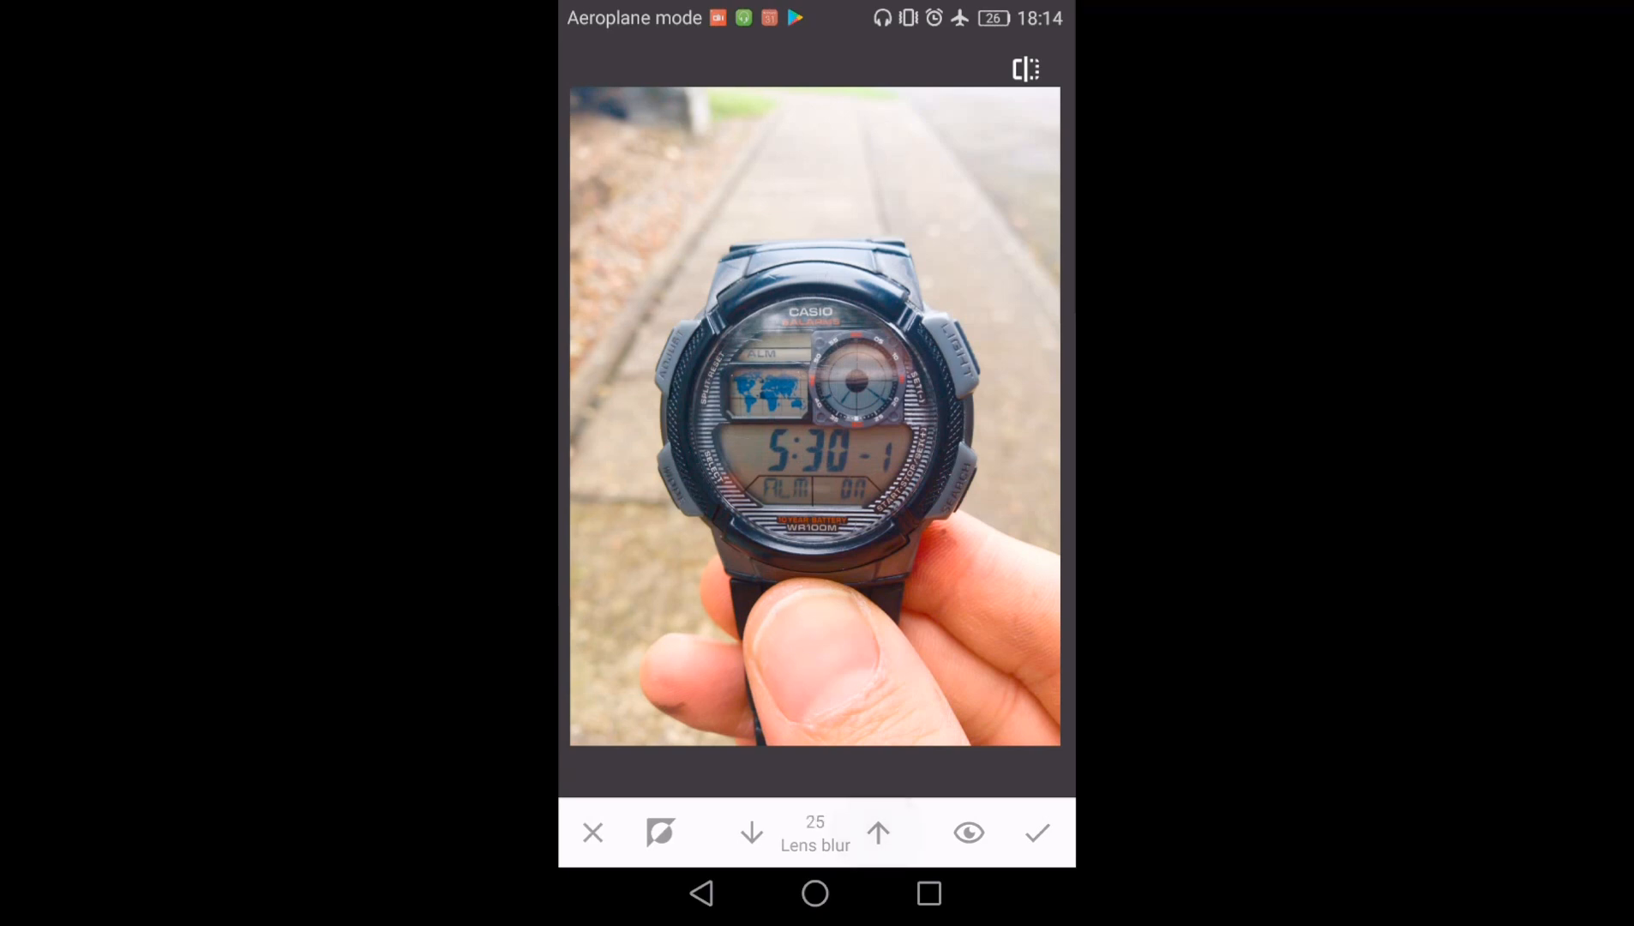
pyautogui.click(878, 832)
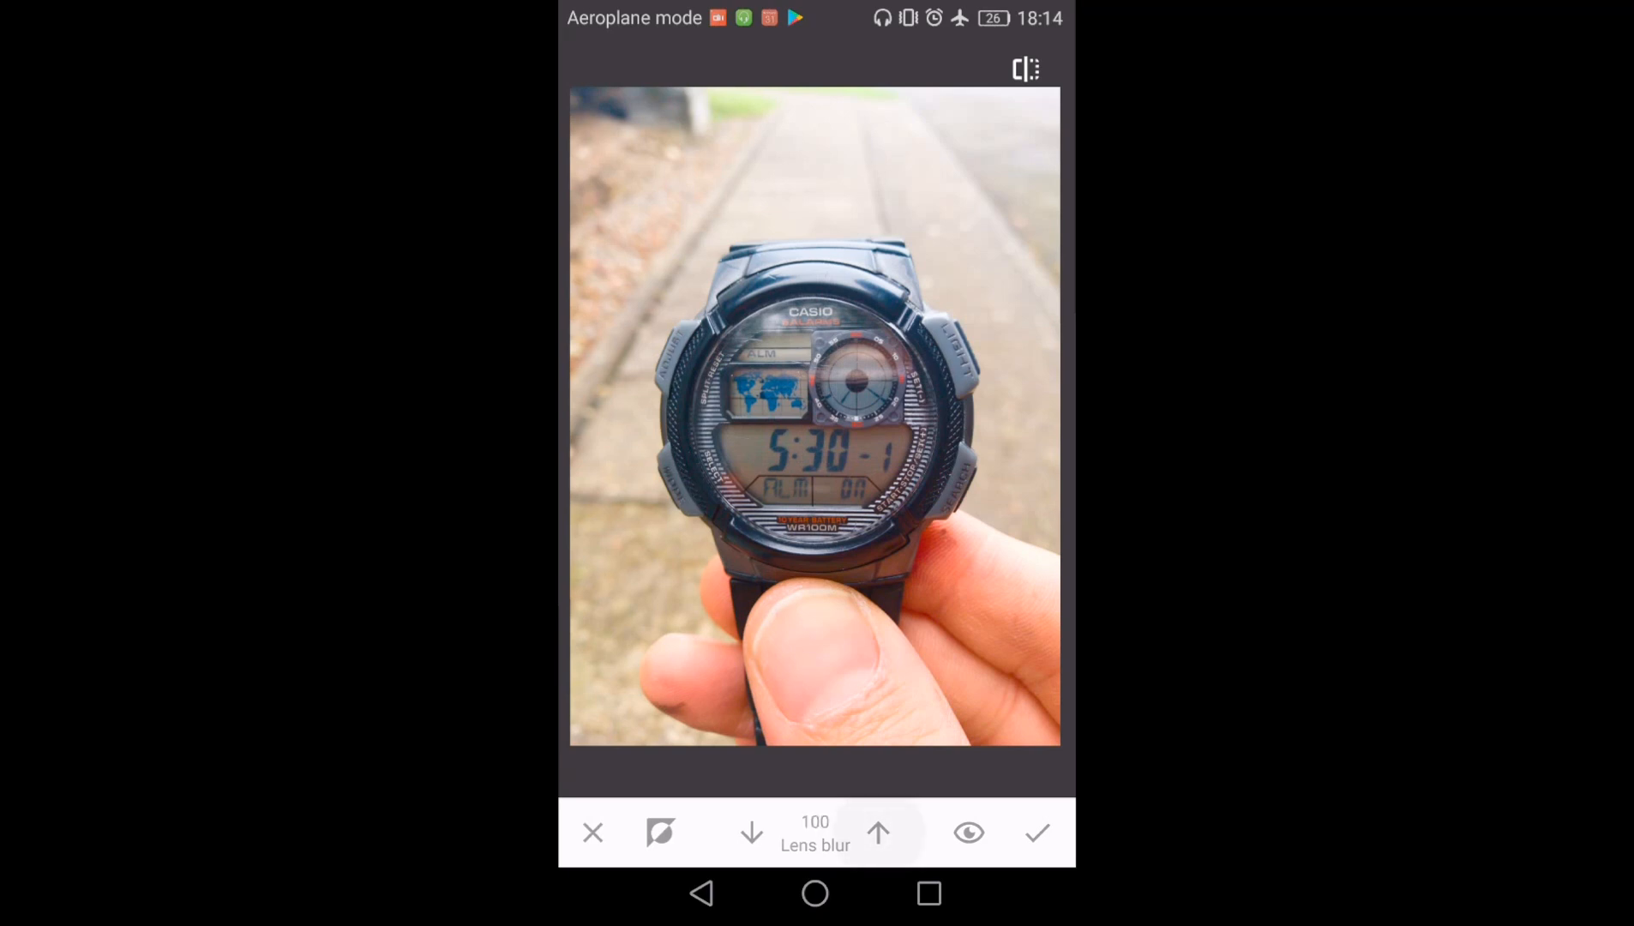
pyautogui.click(751, 832)
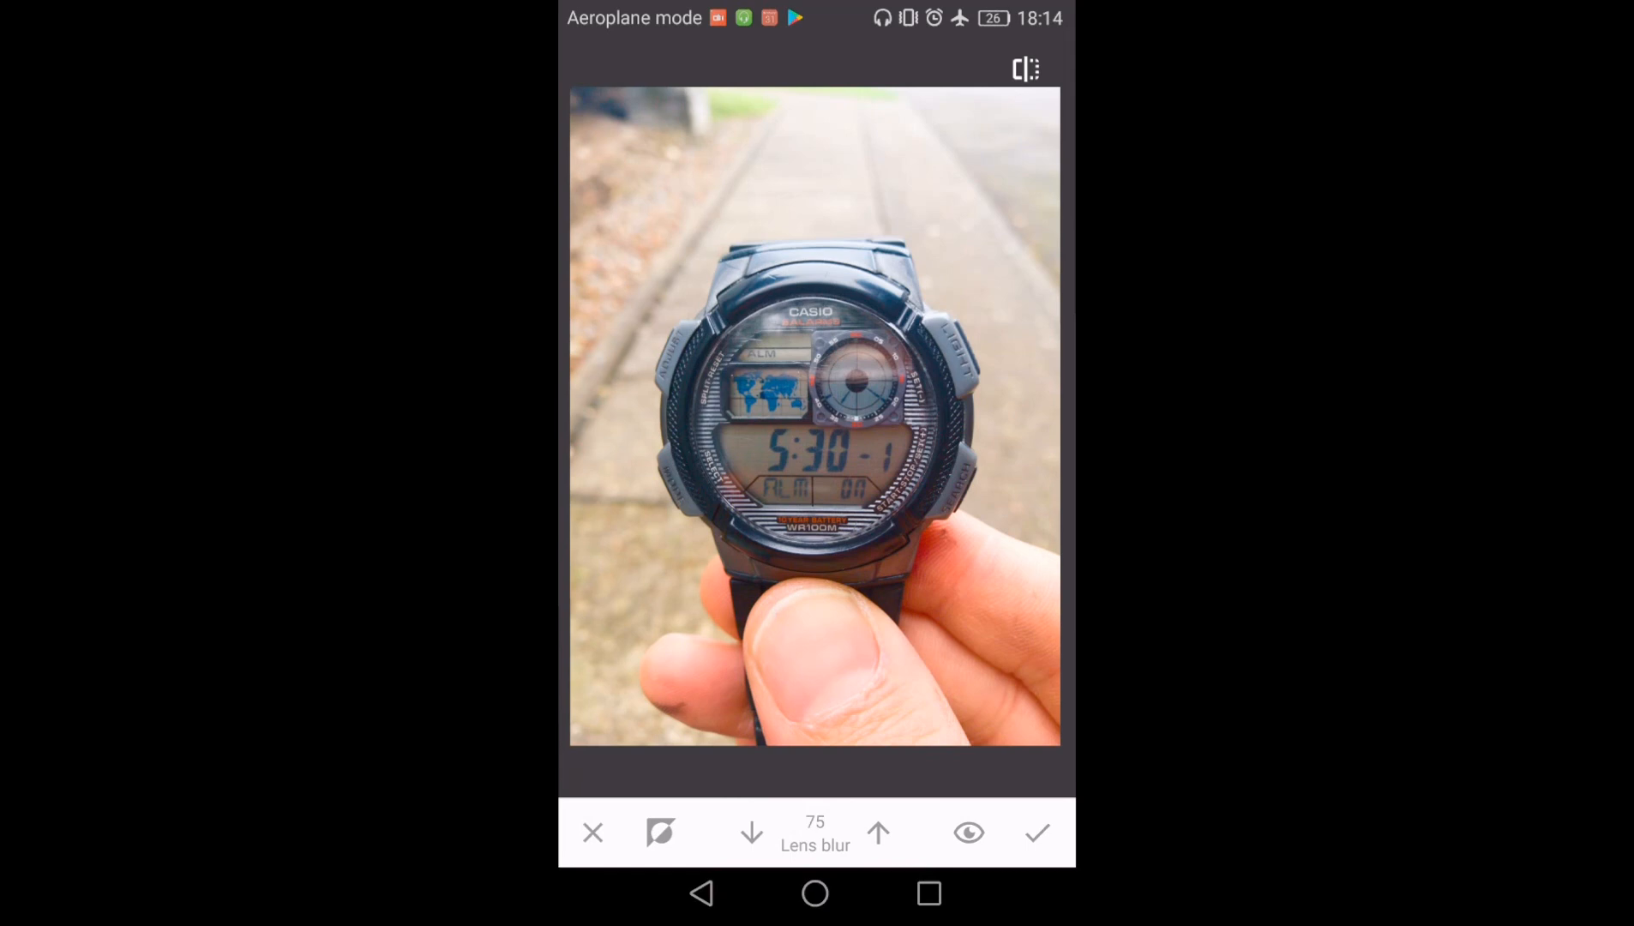
pyautogui.click(968, 833)
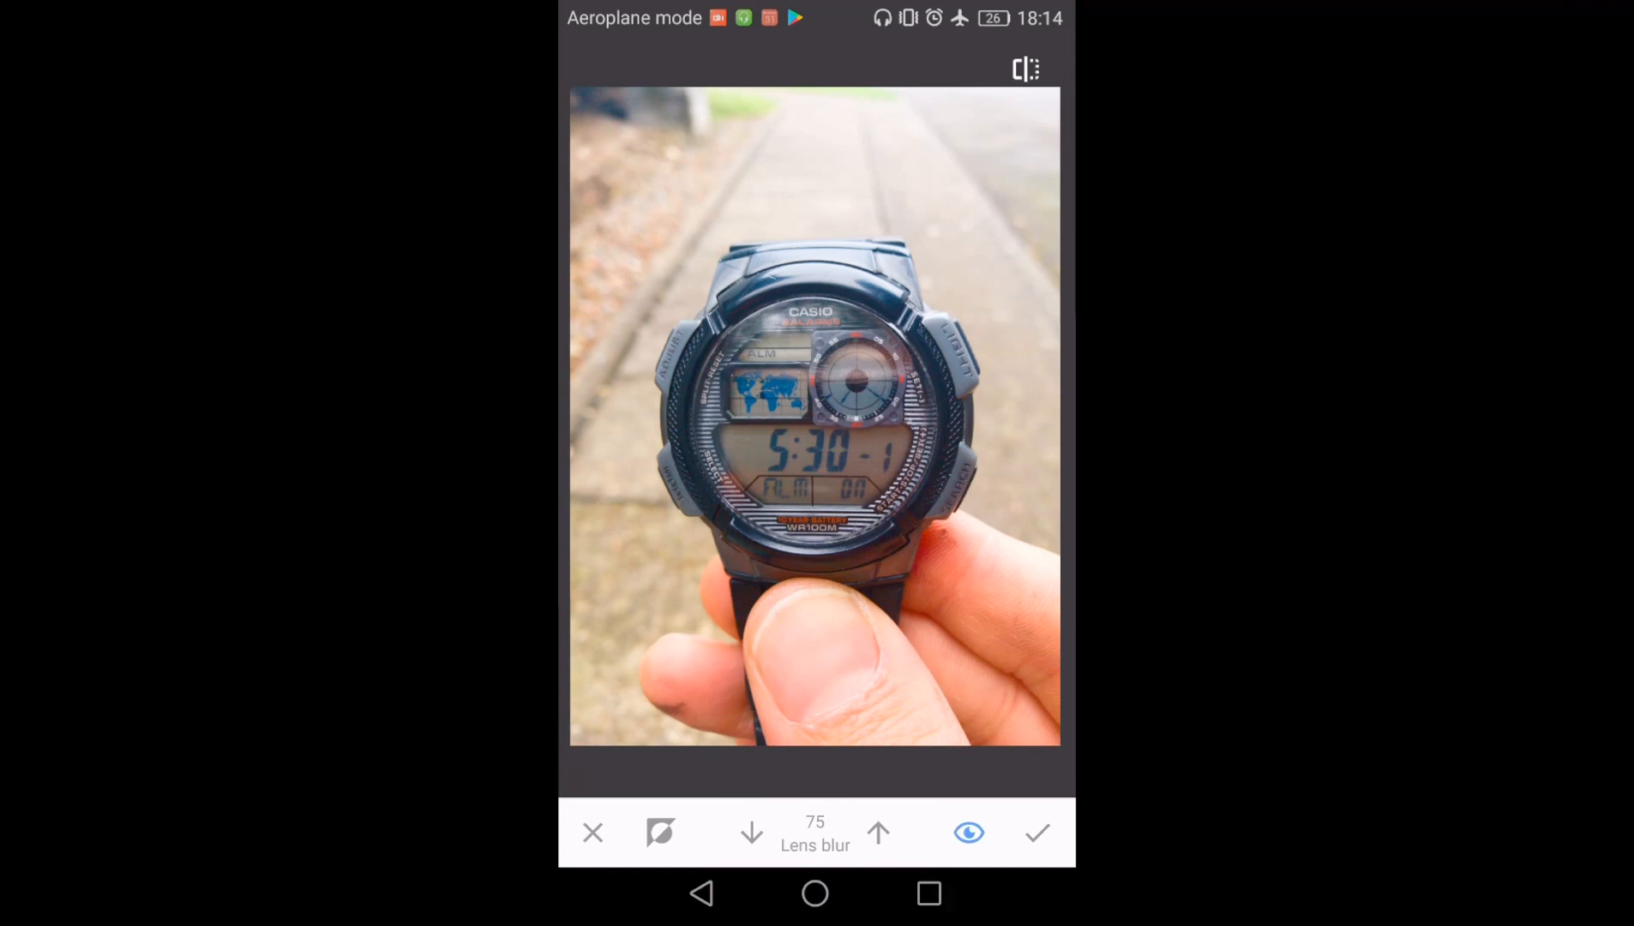
pyautogui.click(967, 832)
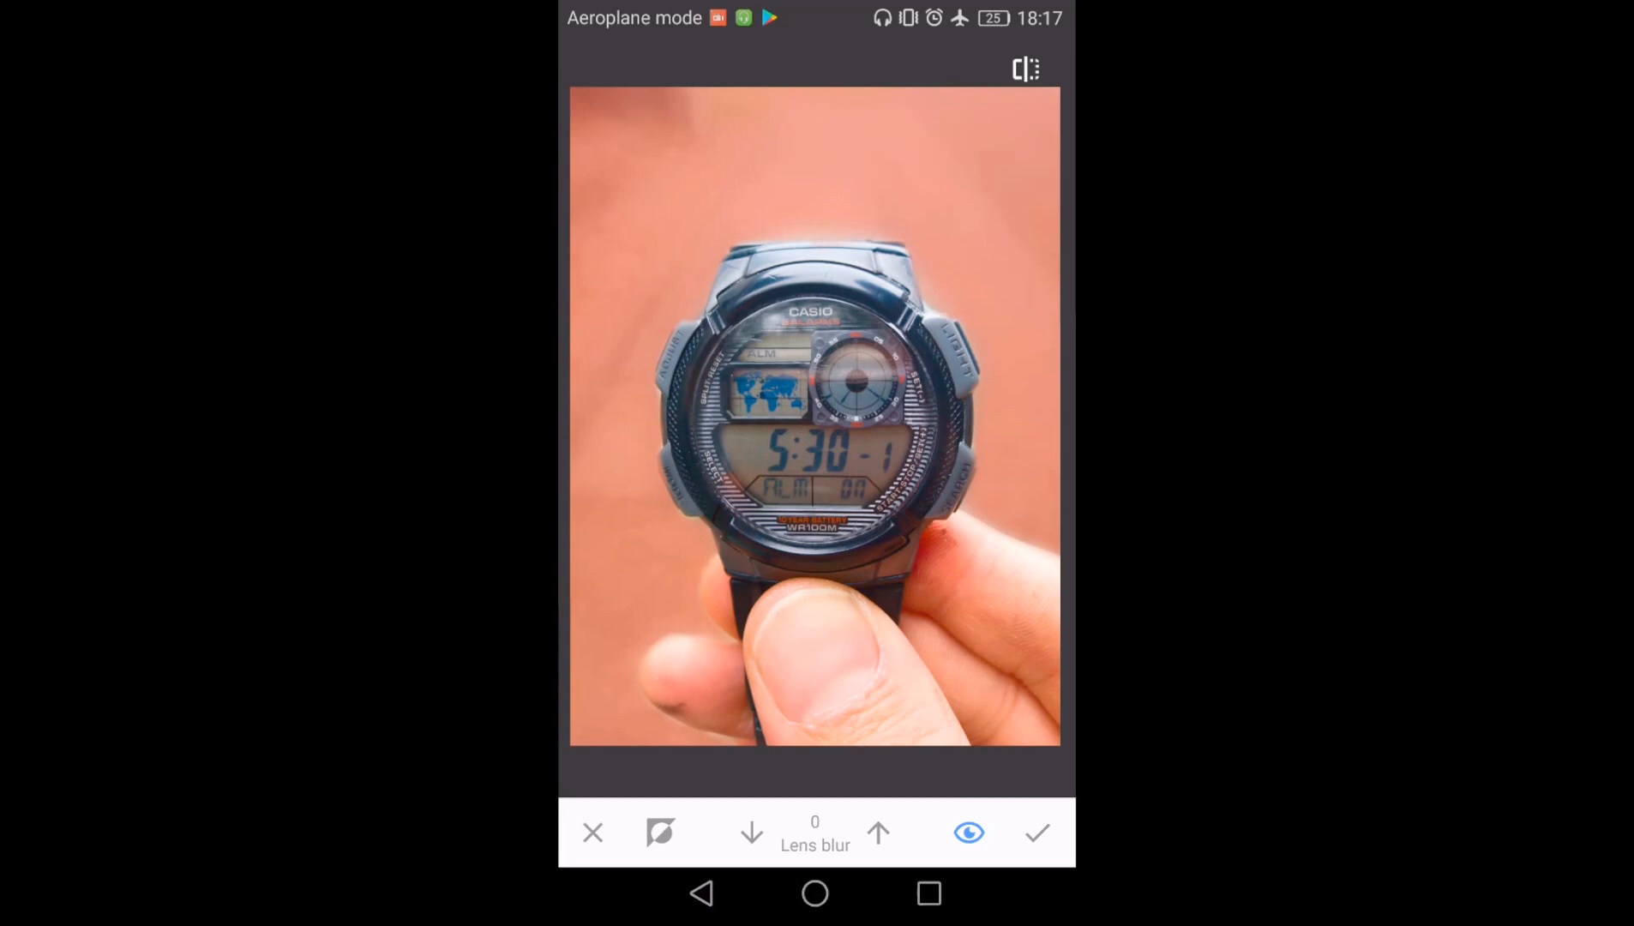
pyautogui.click(968, 834)
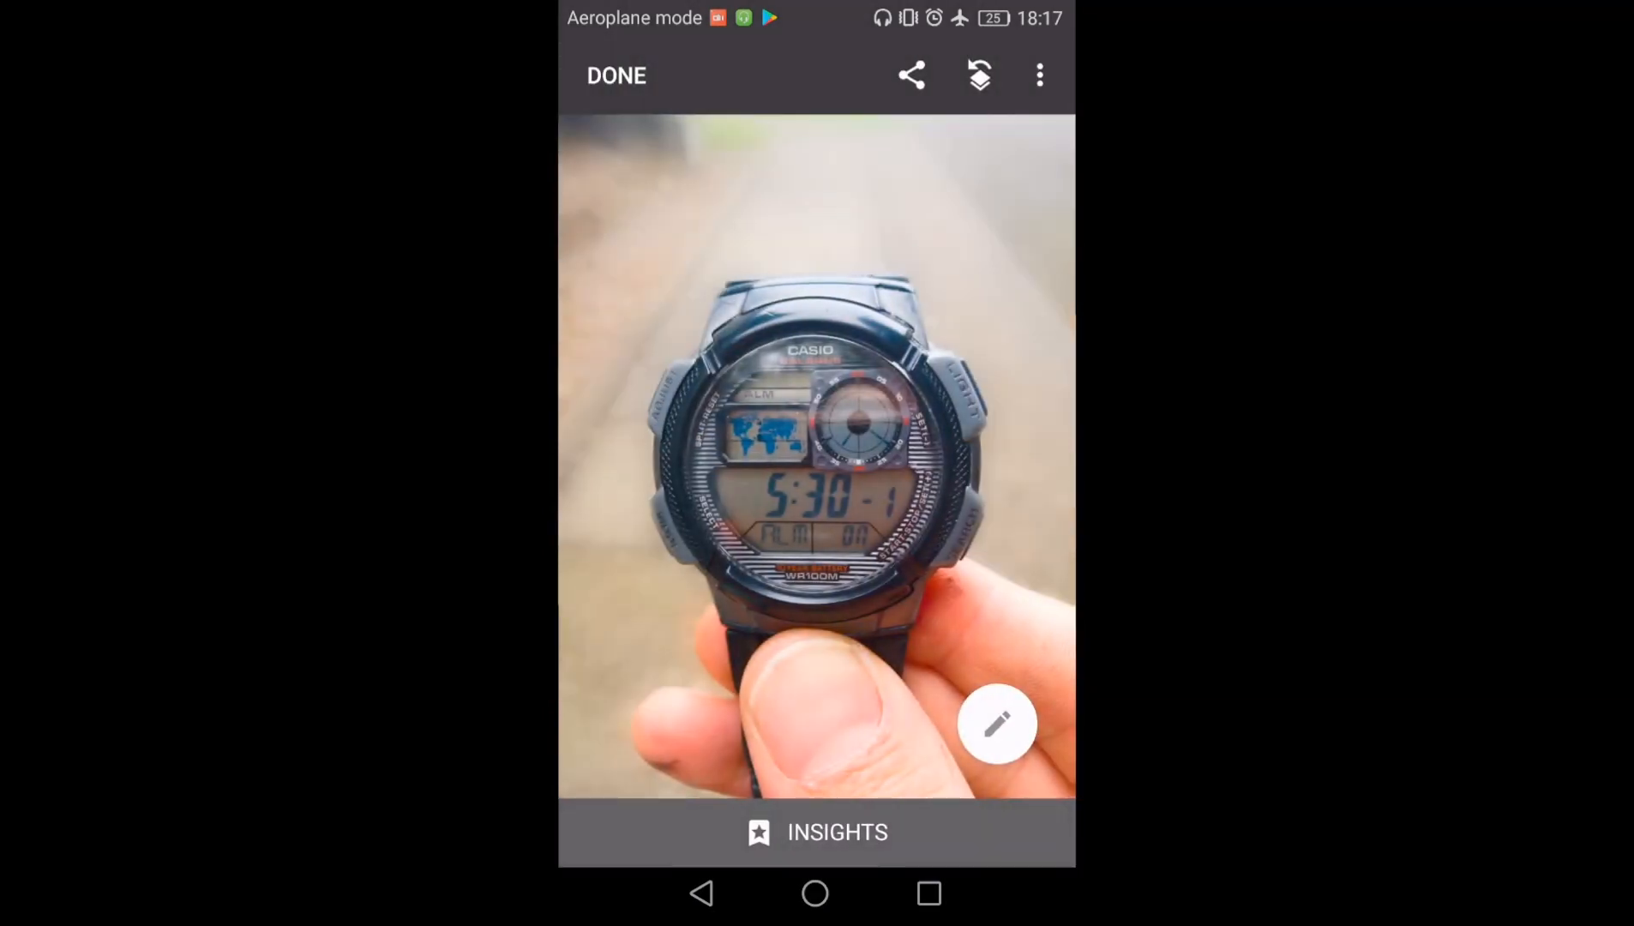
# Open the tools and filters list for the blurred watch photo.
pyautogui.click(996, 724)
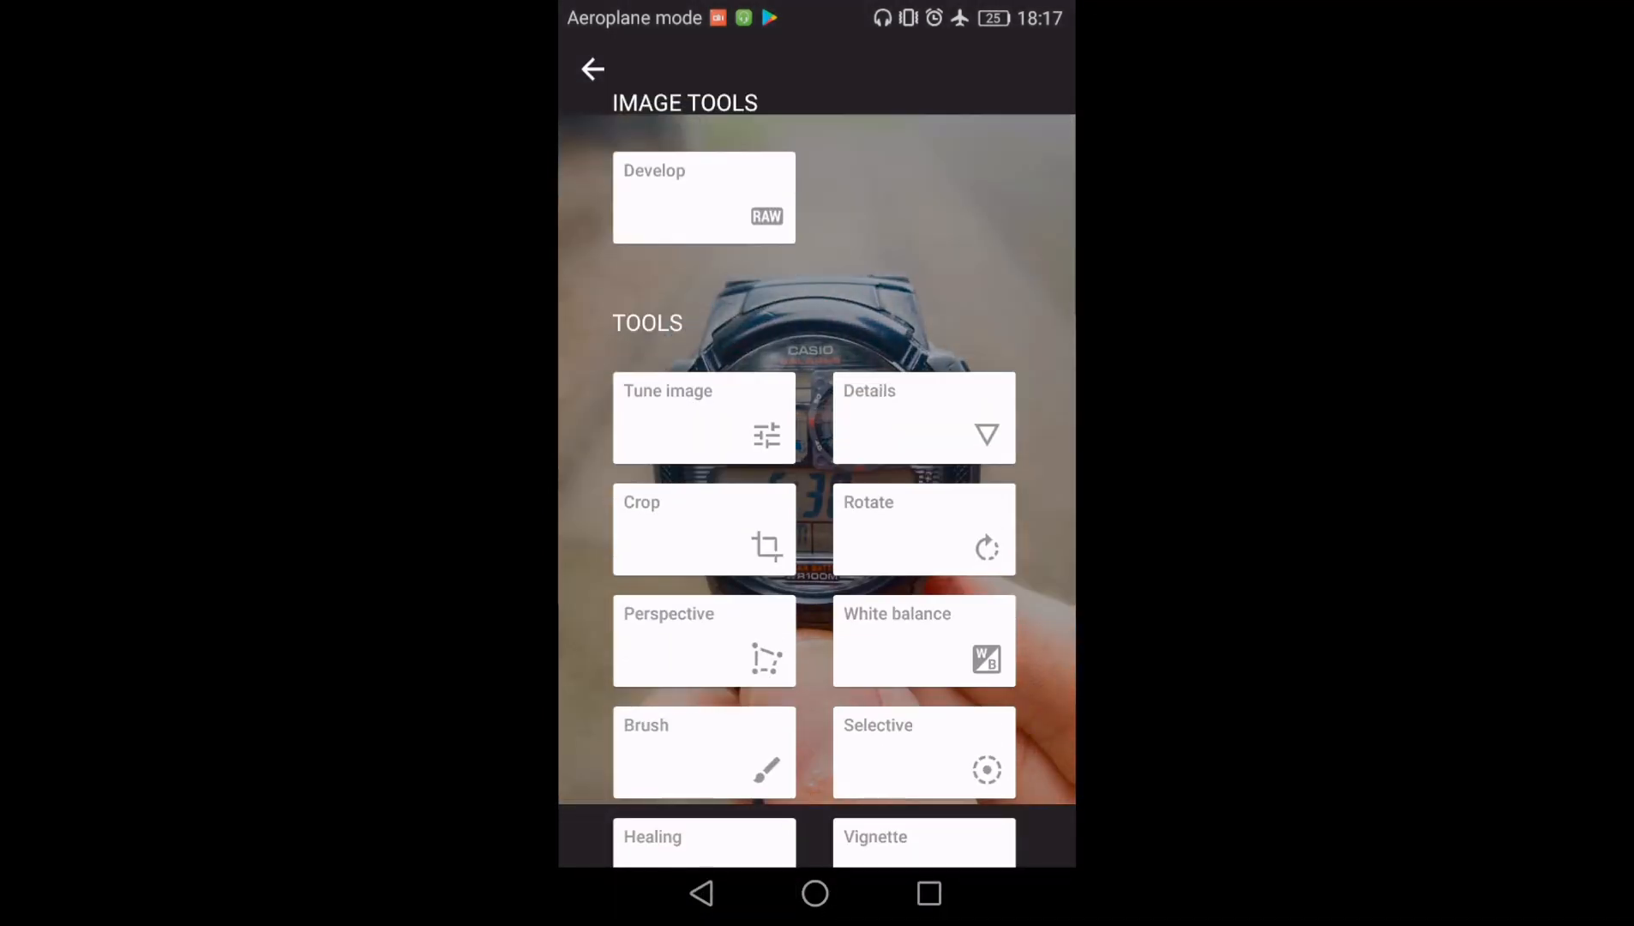
# Convert the photo to black and white with Brightness +39.
pyautogui.click(704, 417)
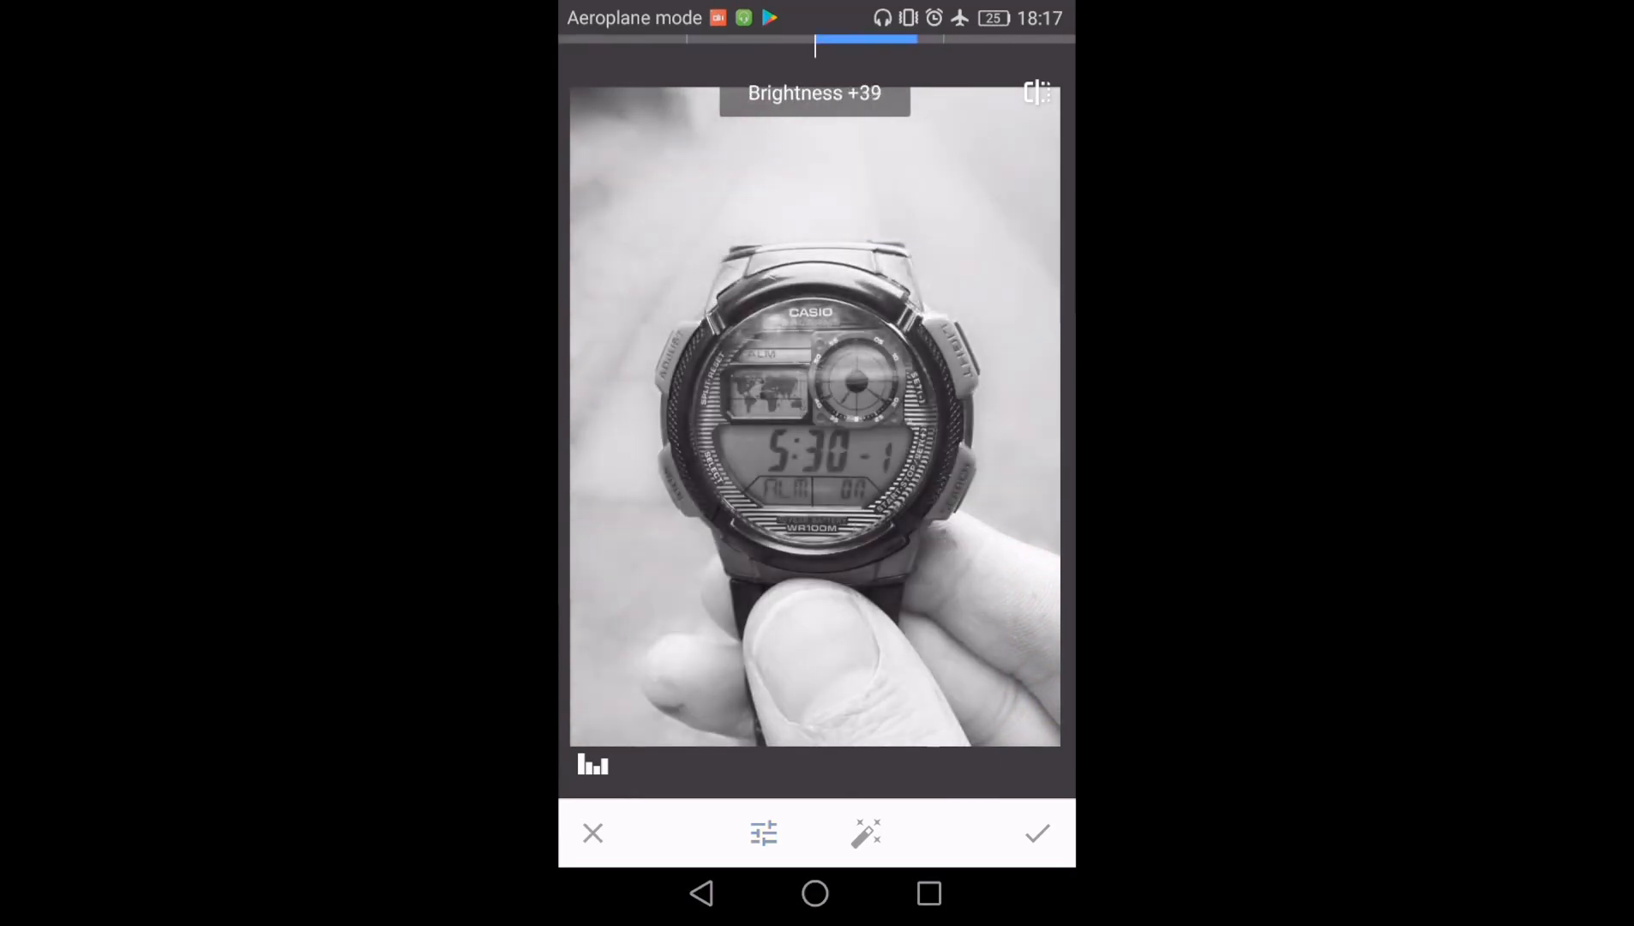
pyautogui.click(764, 834)
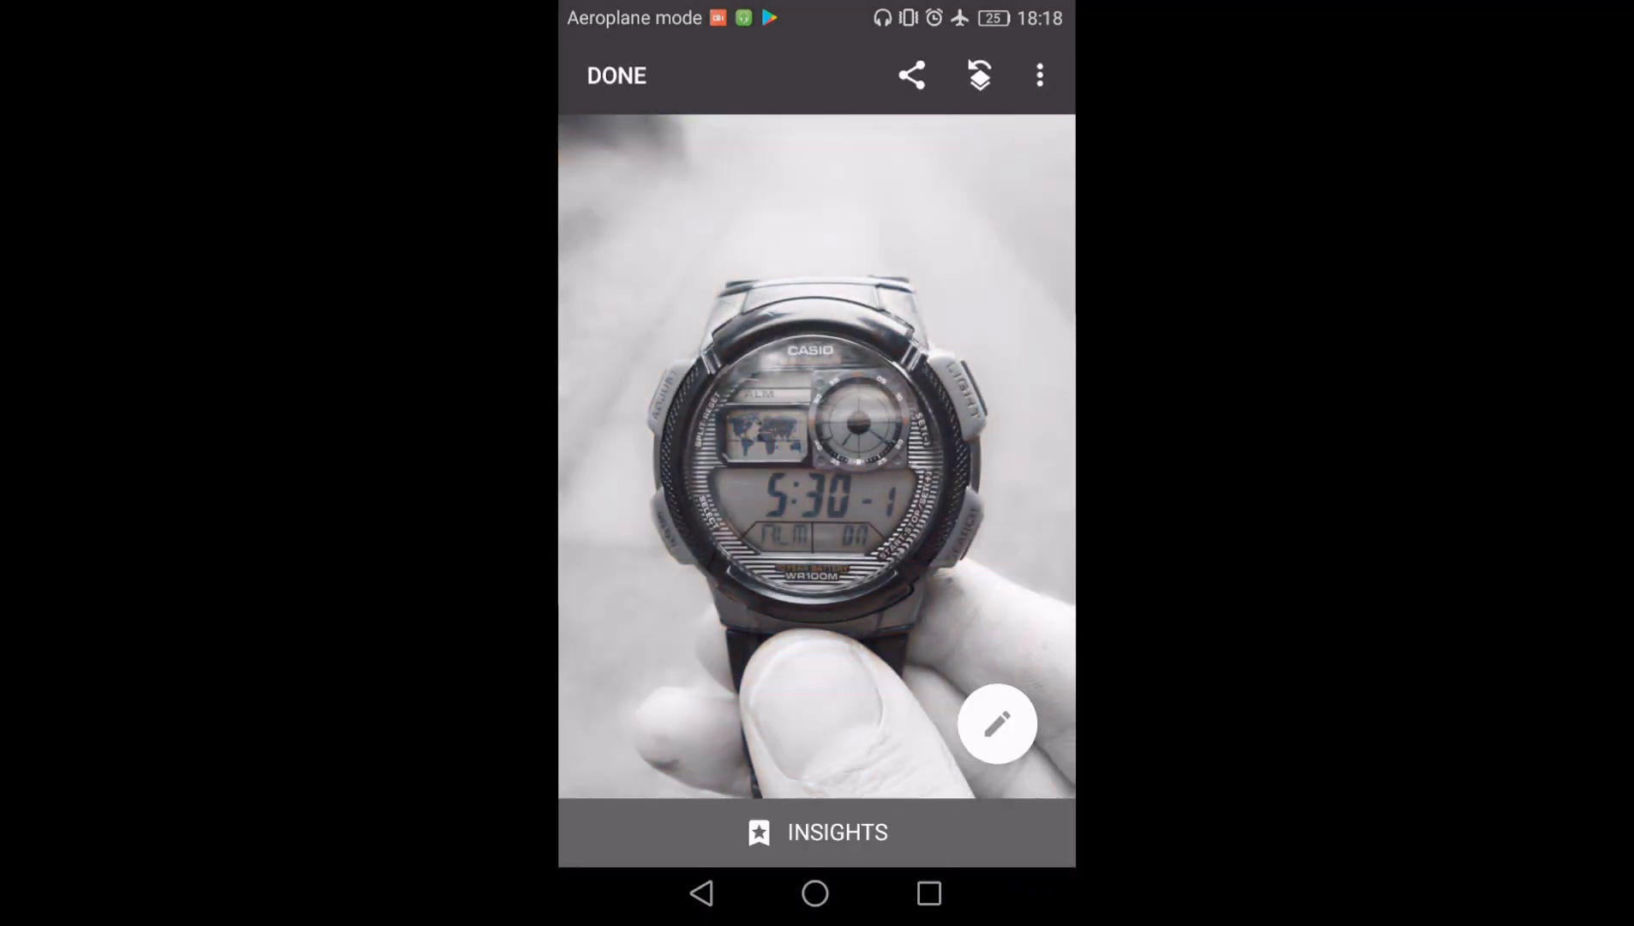
pyautogui.click(996, 723)
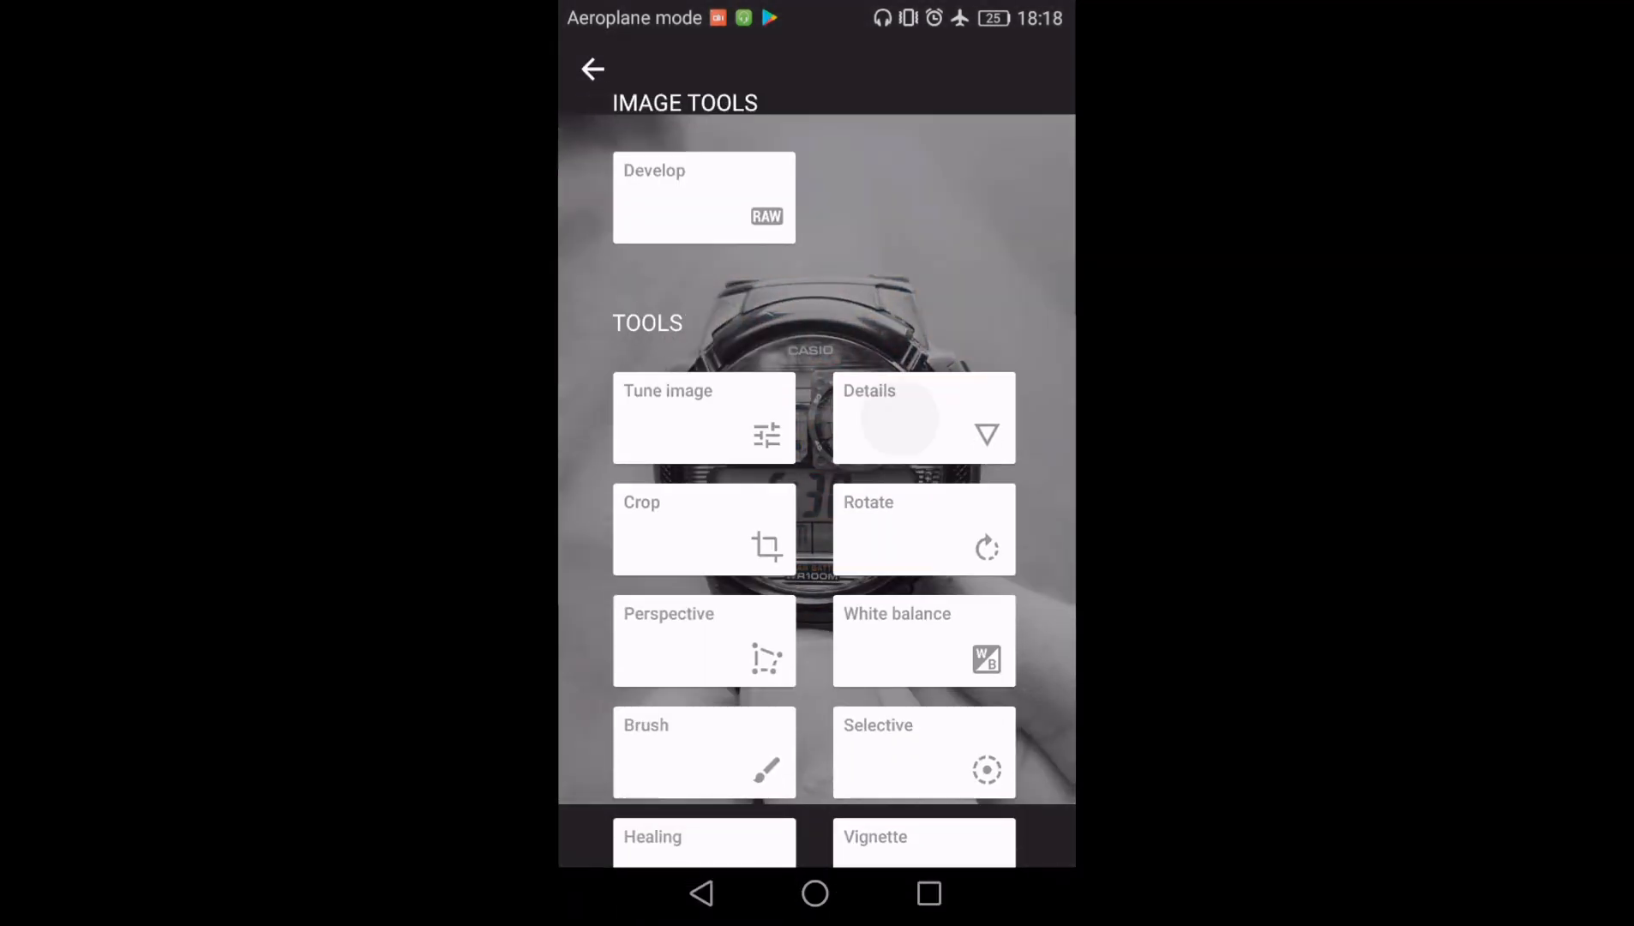
# Raise Structure in the Details tool to about +45 and apply it.
pyautogui.click(921, 418)
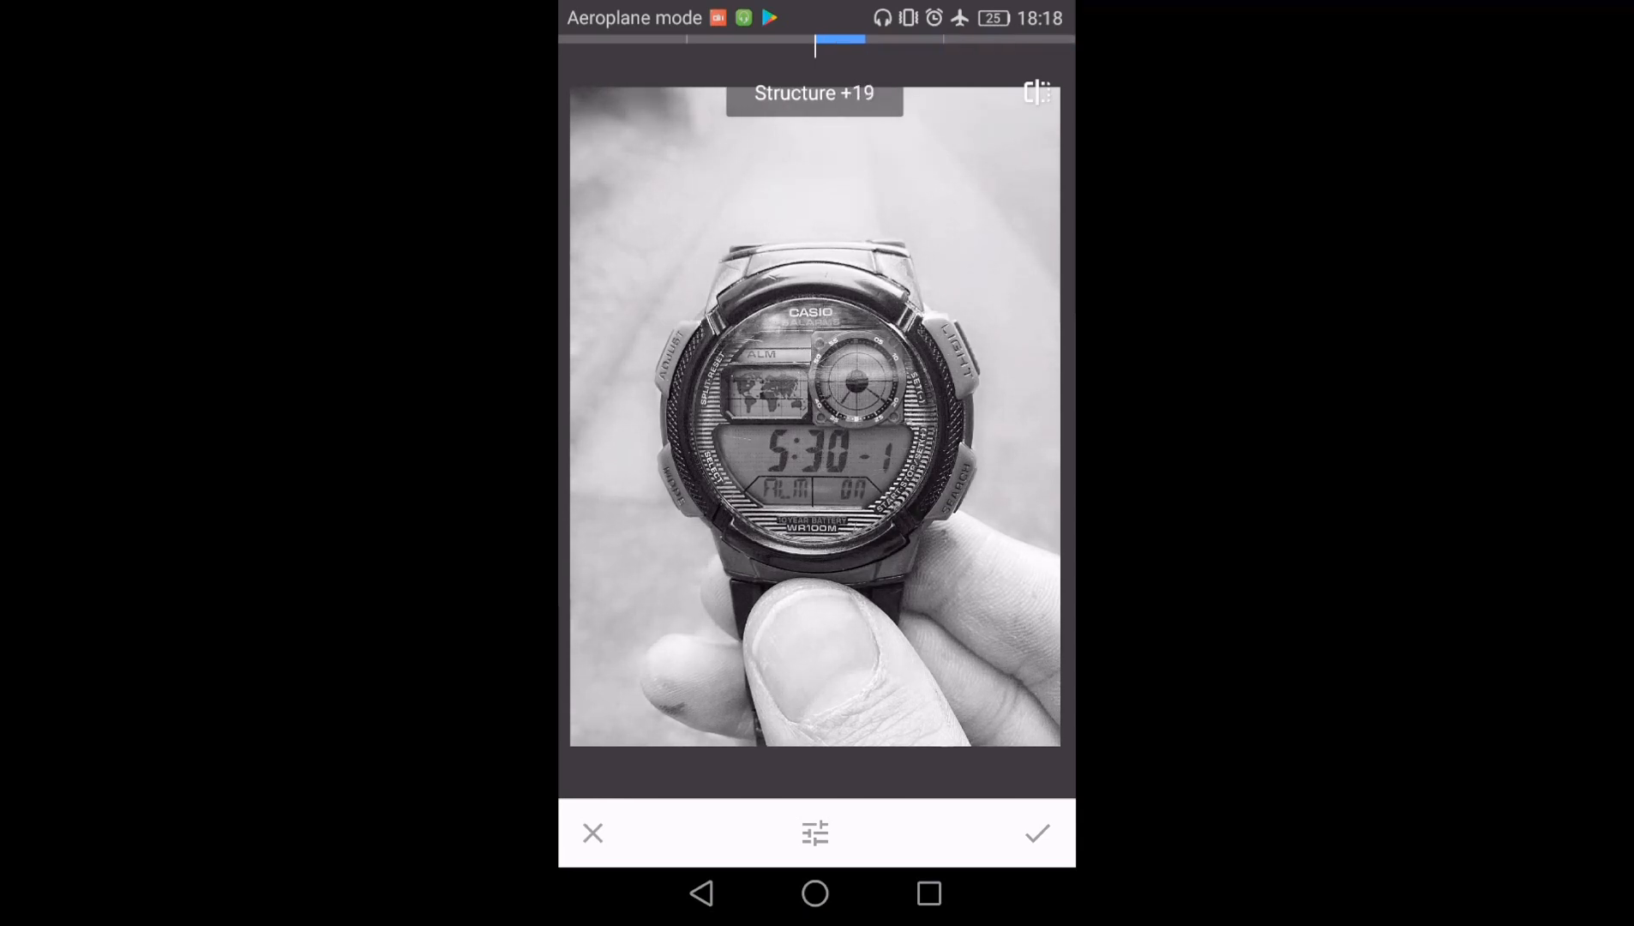
pyautogui.moveTo(813, 43); pyautogui.dragTo(847, 44)
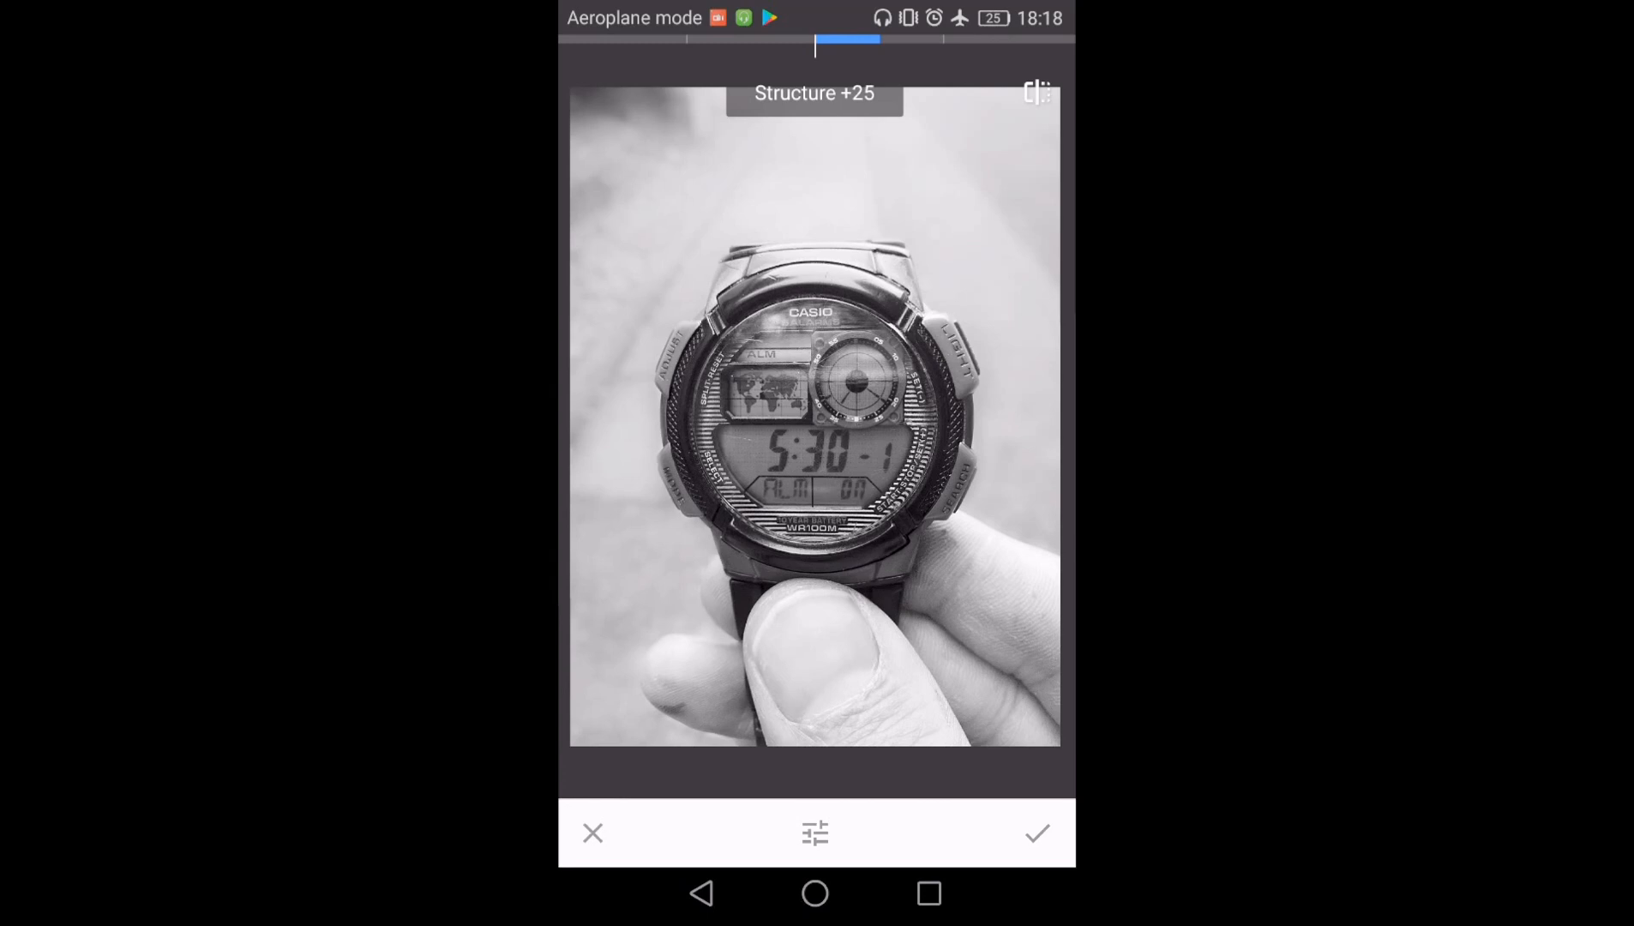
pyautogui.moveTo(803, 42); pyautogui.dragTo(876, 42)
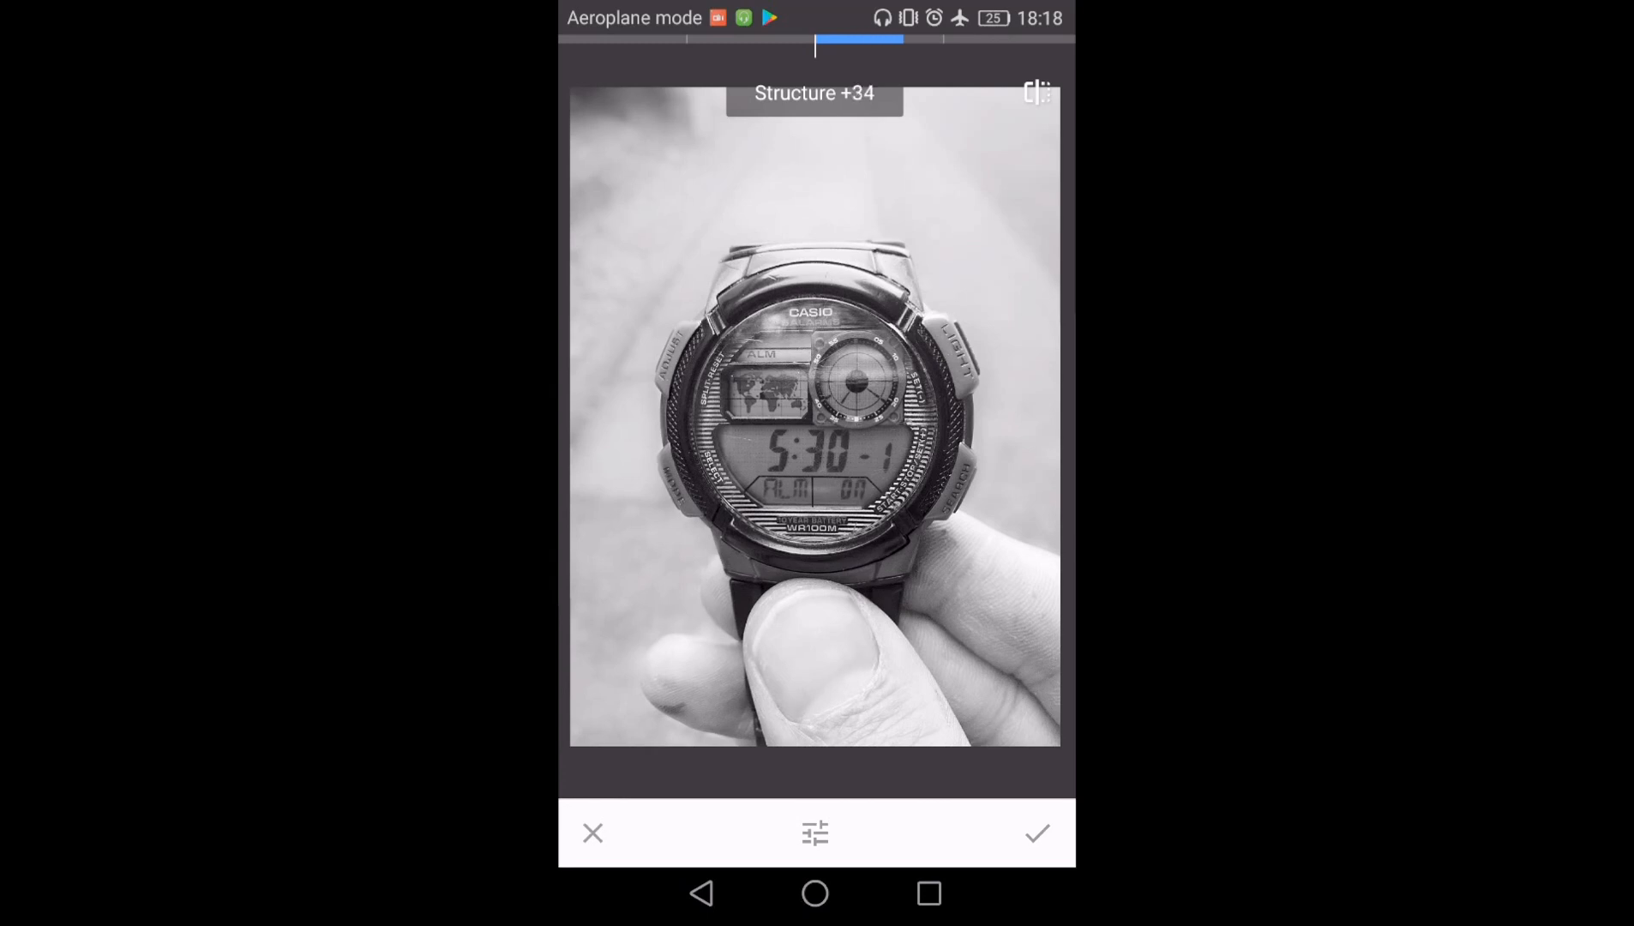
pyautogui.moveTo(855, 43); pyautogui.dragTo(908, 43)
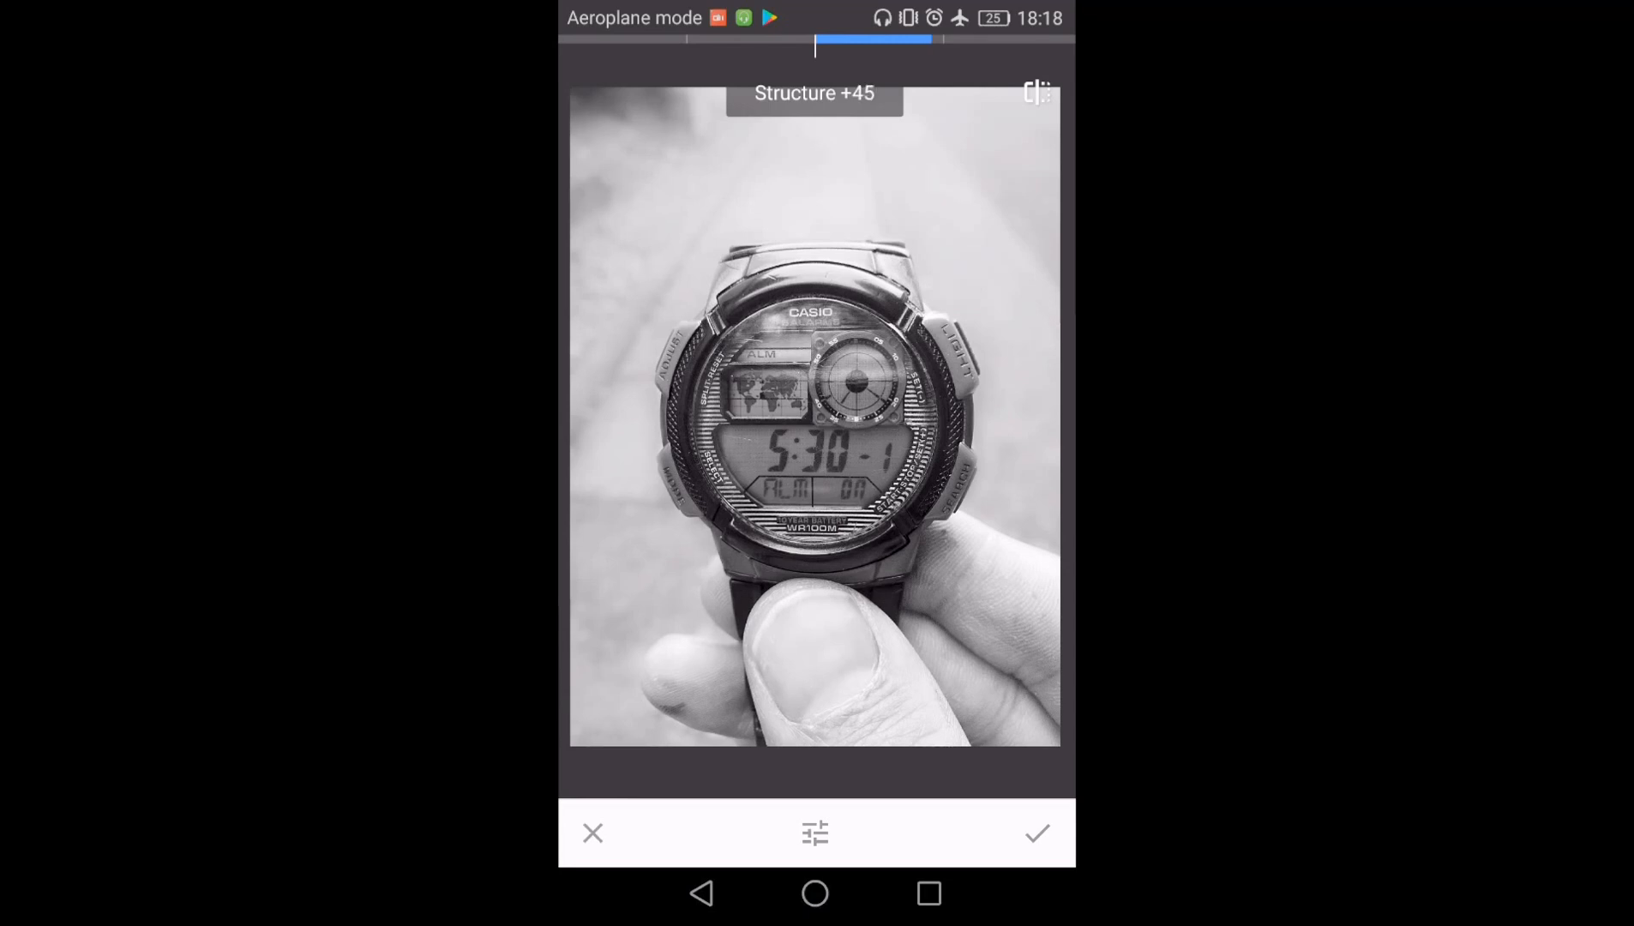
pyautogui.moveTo(875, 47); pyautogui.dragTo(816, 47)
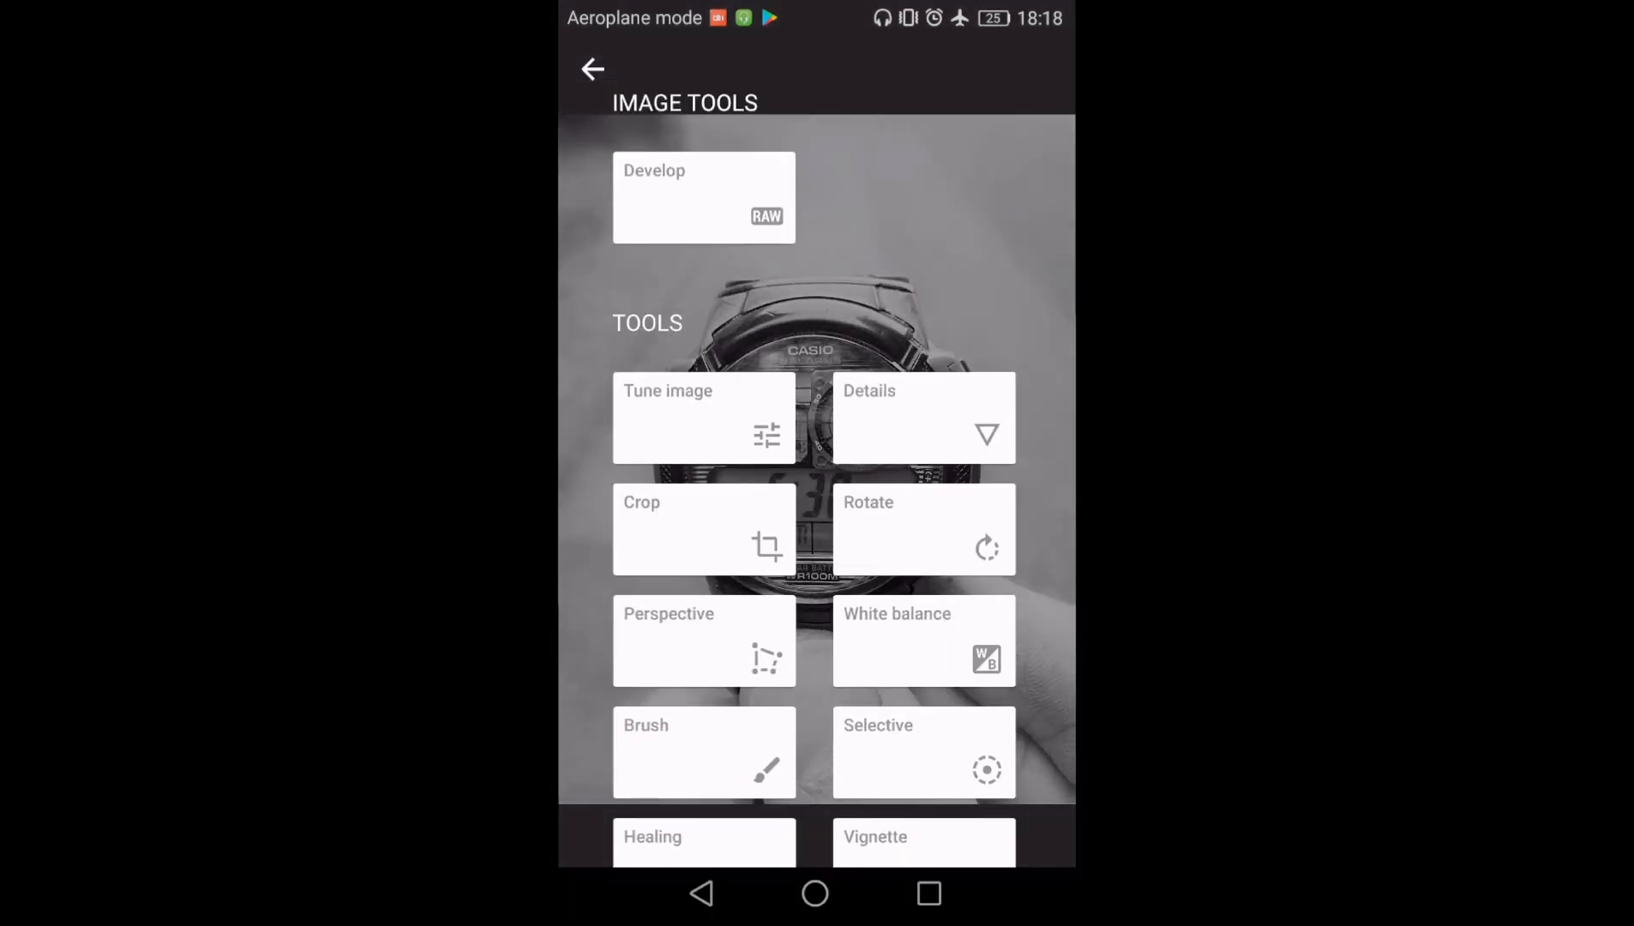
# Add a vignette with Outer brightness at -89.
pyautogui.scroll(-3)
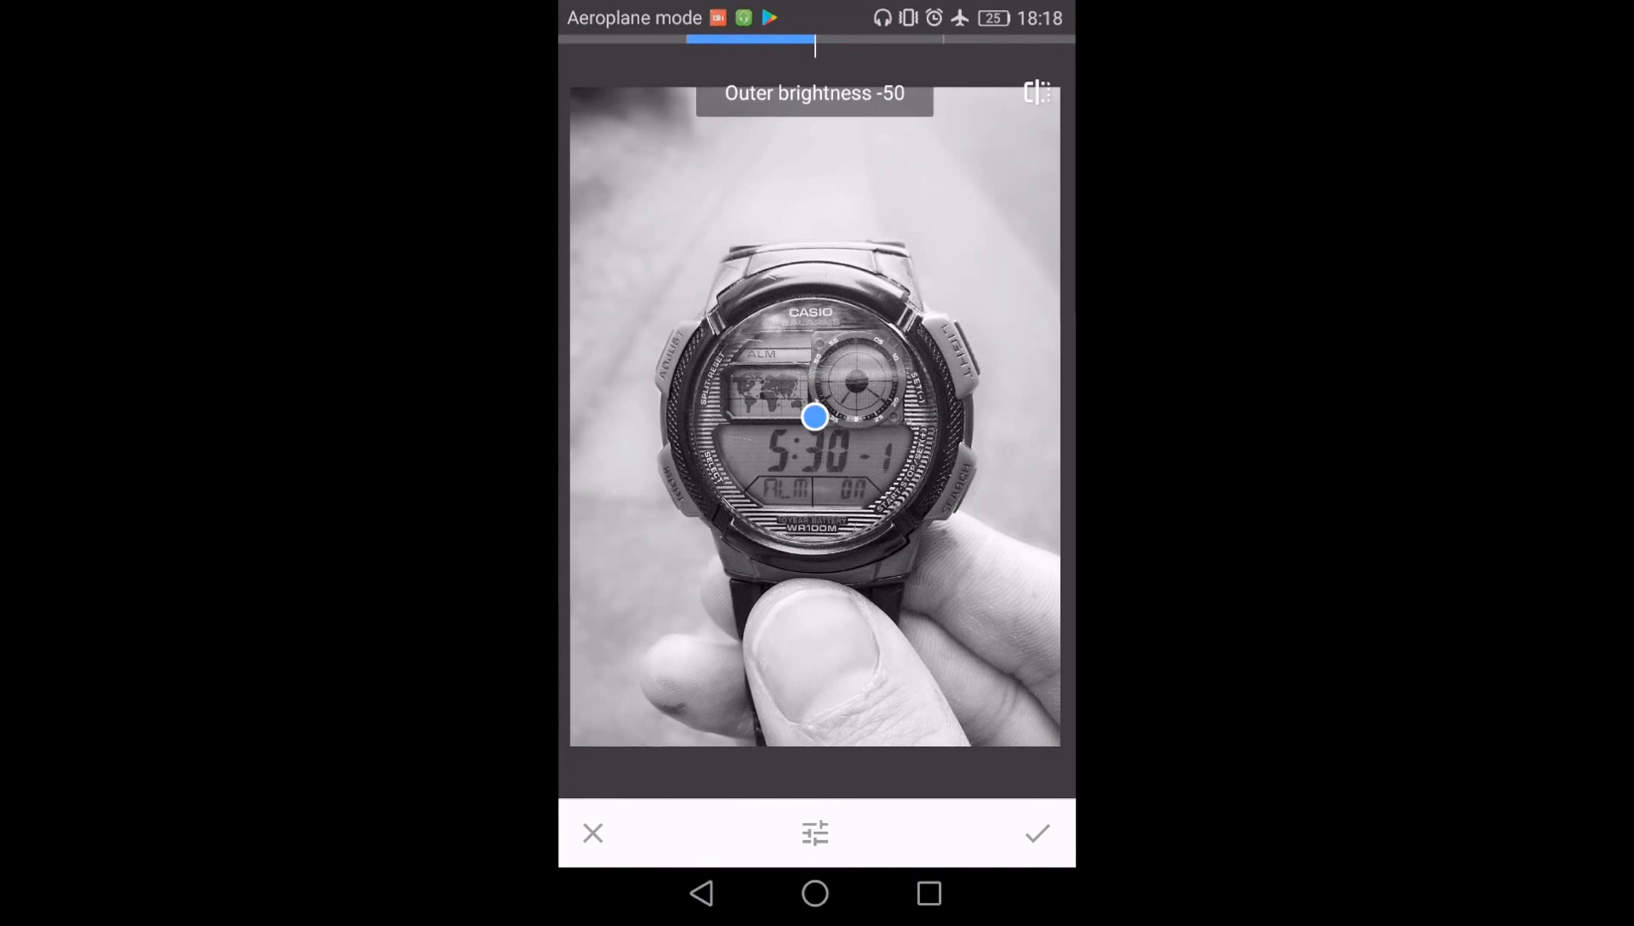
pyautogui.moveTo(815, 416); pyautogui.dragTo(815, 425)
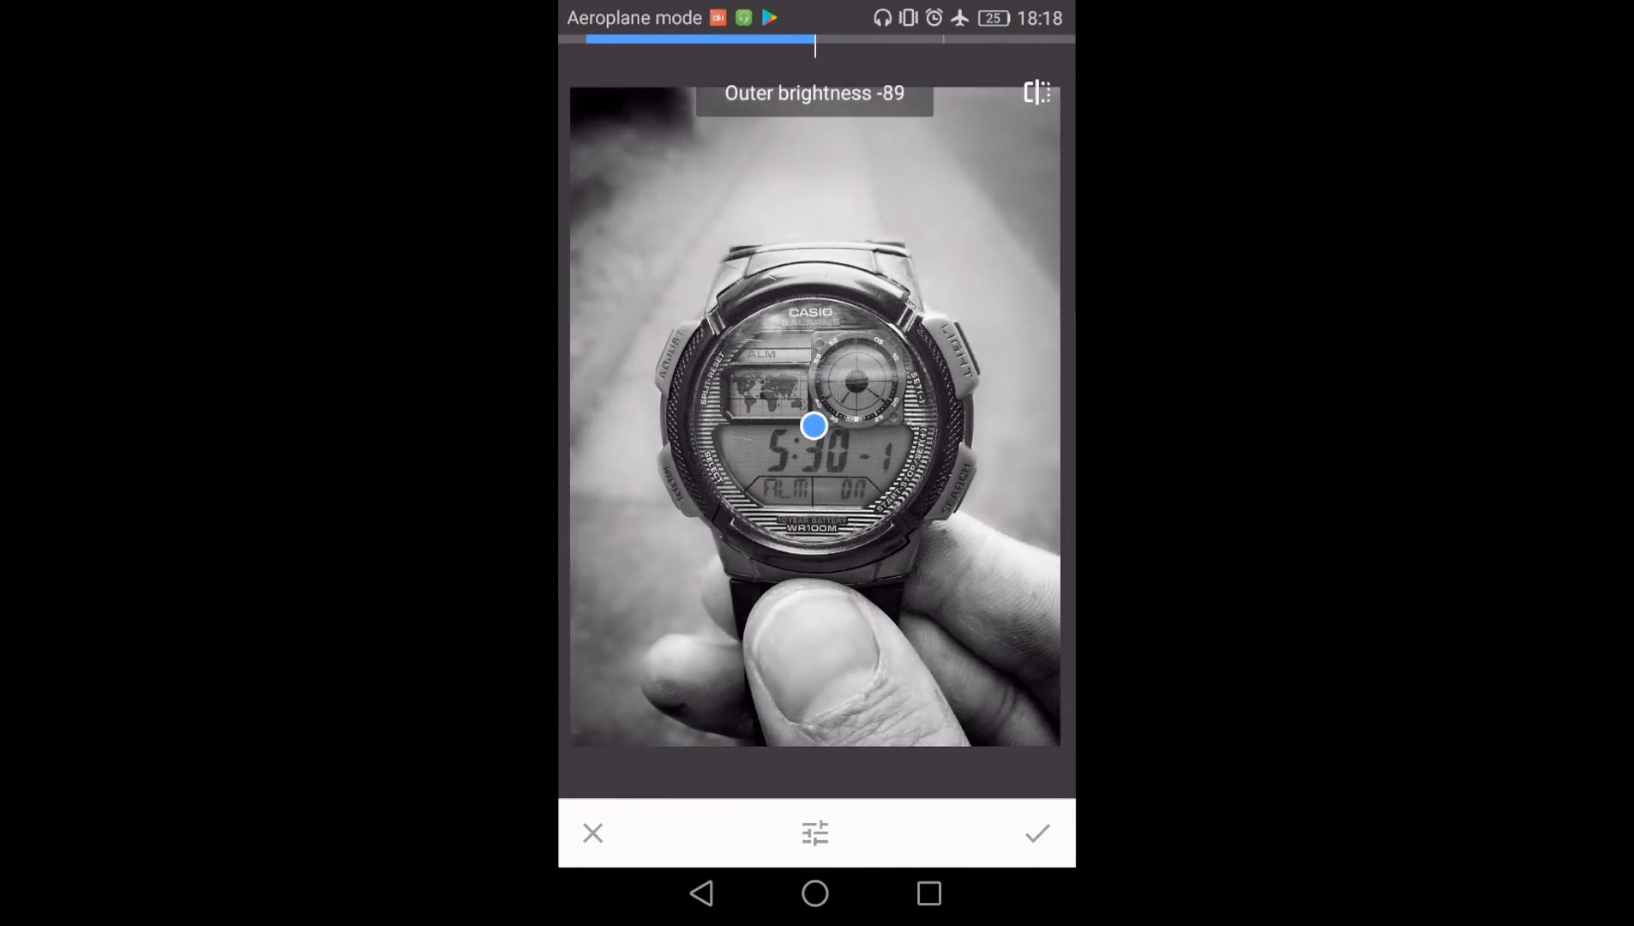